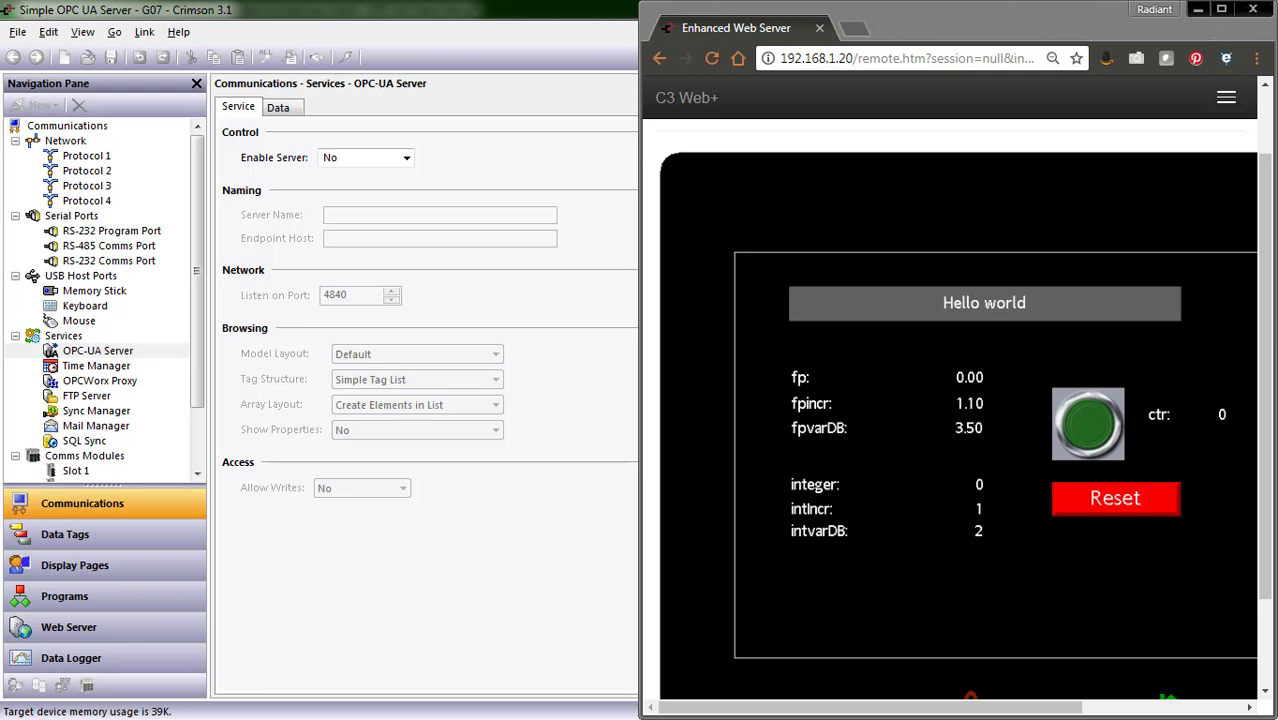
mouse_move(750, 276)
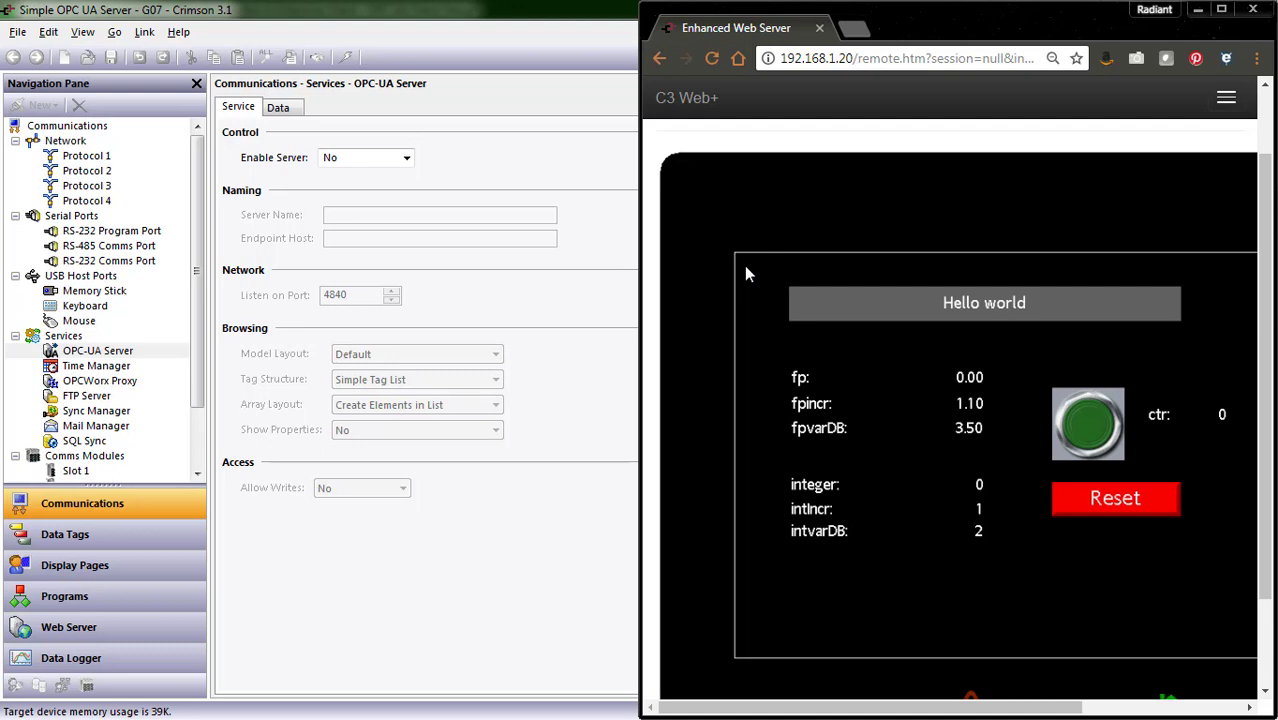
mouse_move(876, 300)
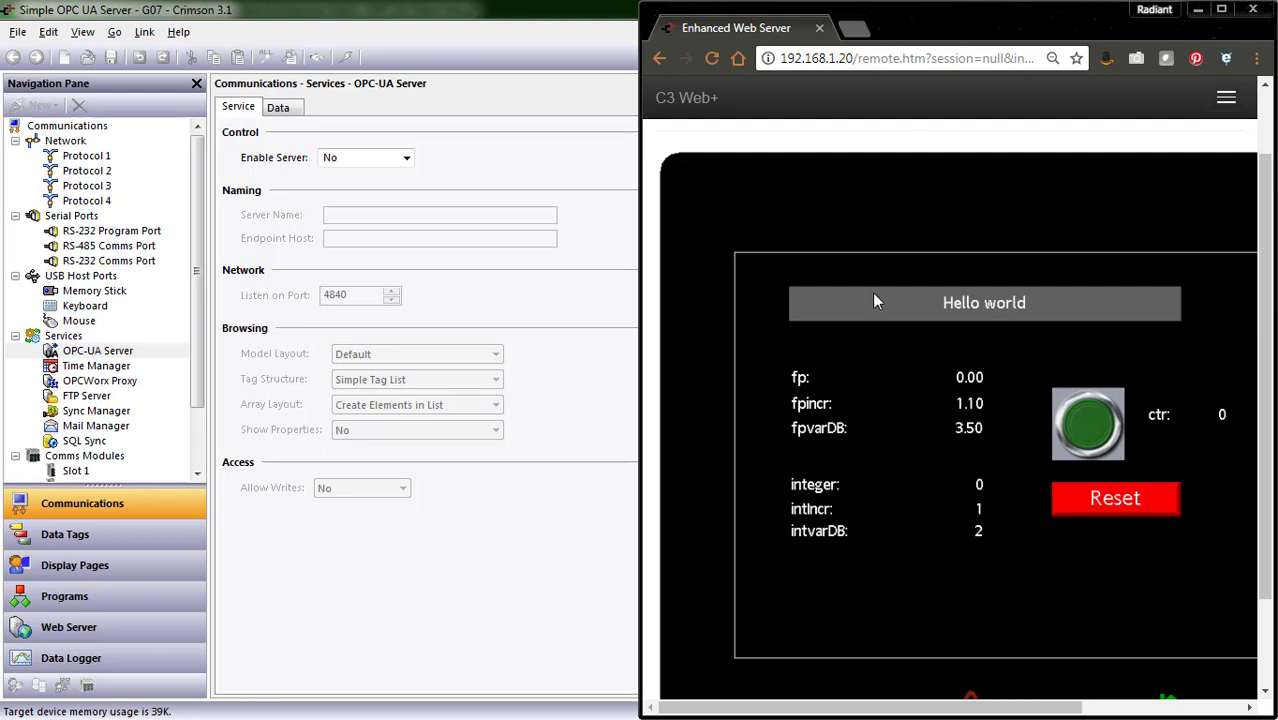
Edit the stringTag text from Hello world to 'data entry' on the keypad
click(984, 304)
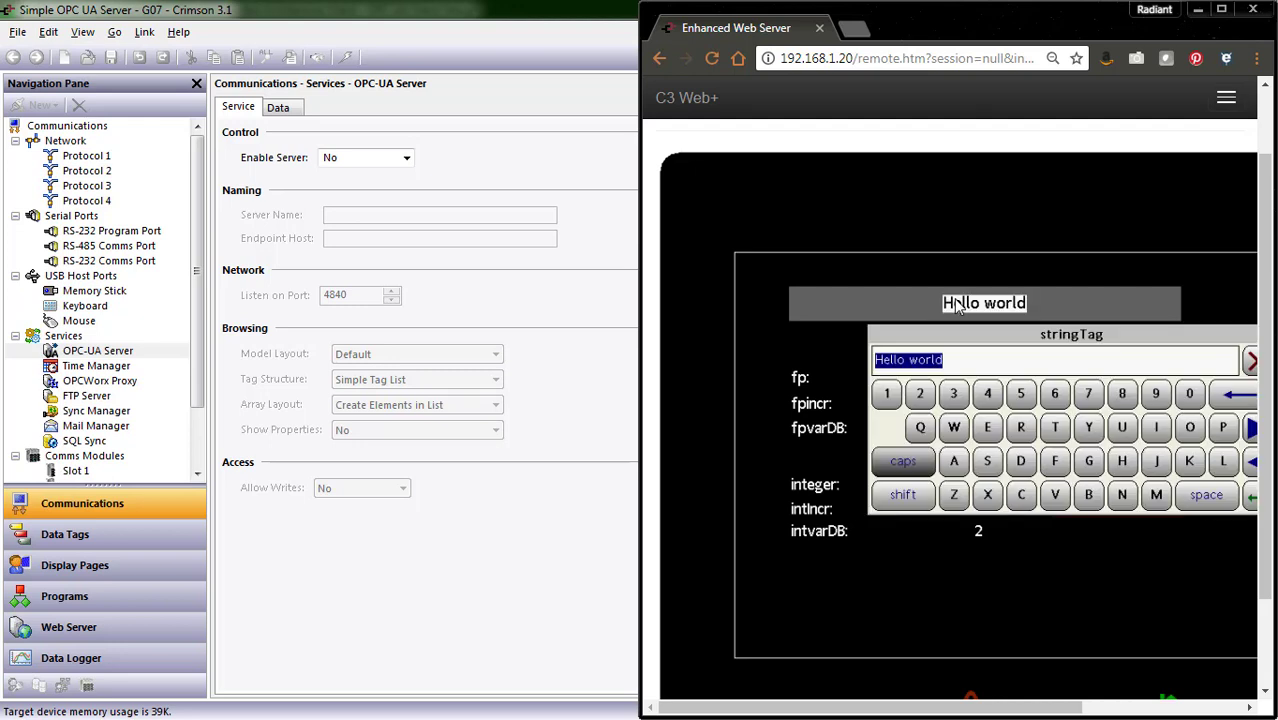
text(data entry)
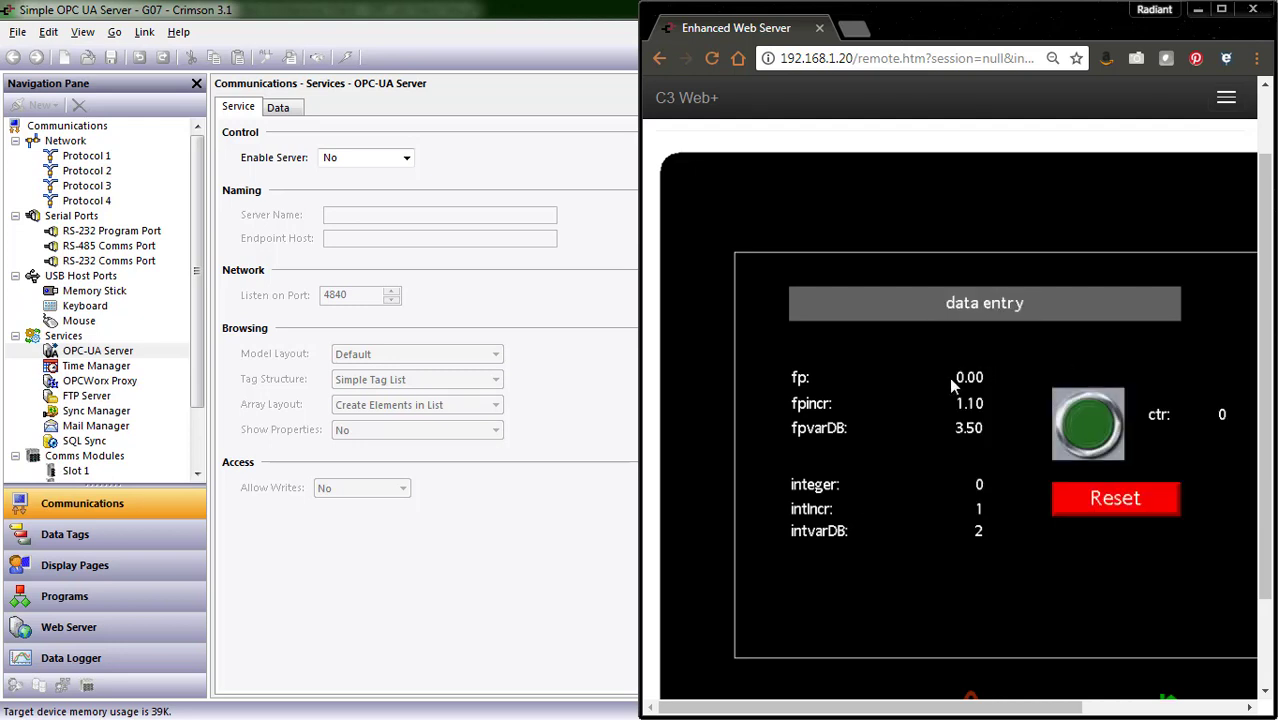
mouse_move(820, 478)
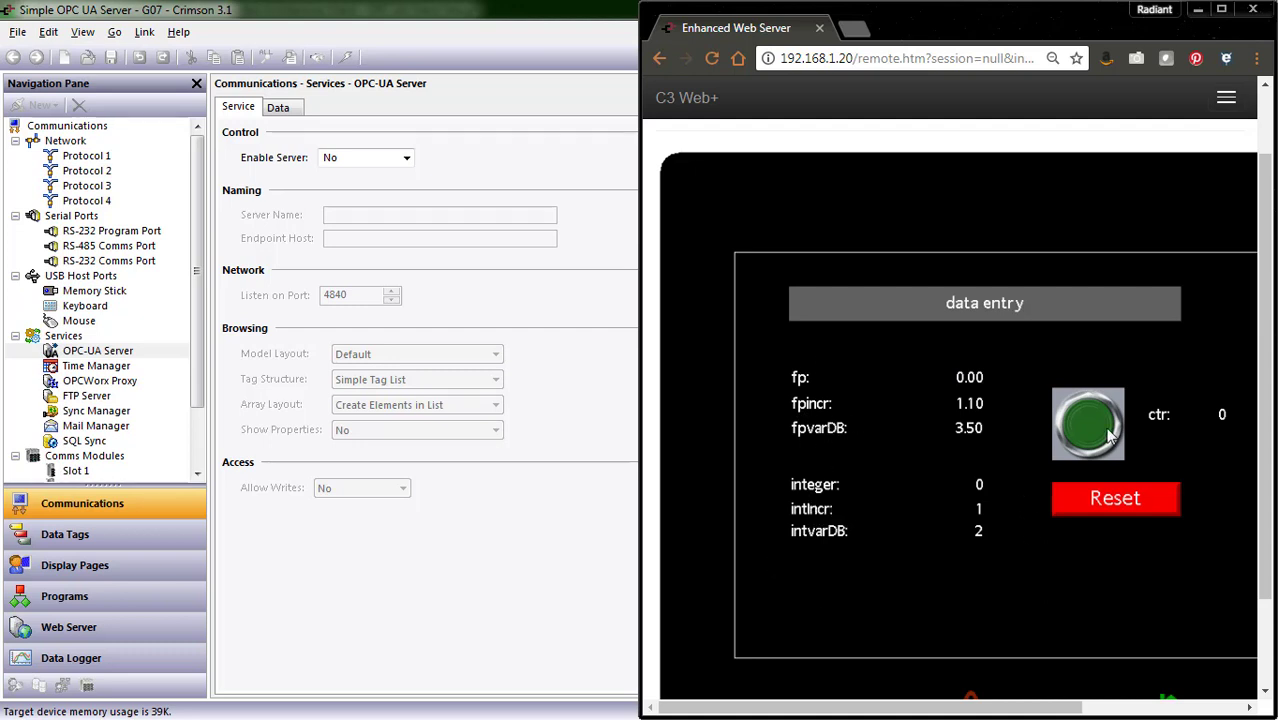
Step the counter up with the green pushbutton, raising fp, integer and ctr
click(1088, 424)
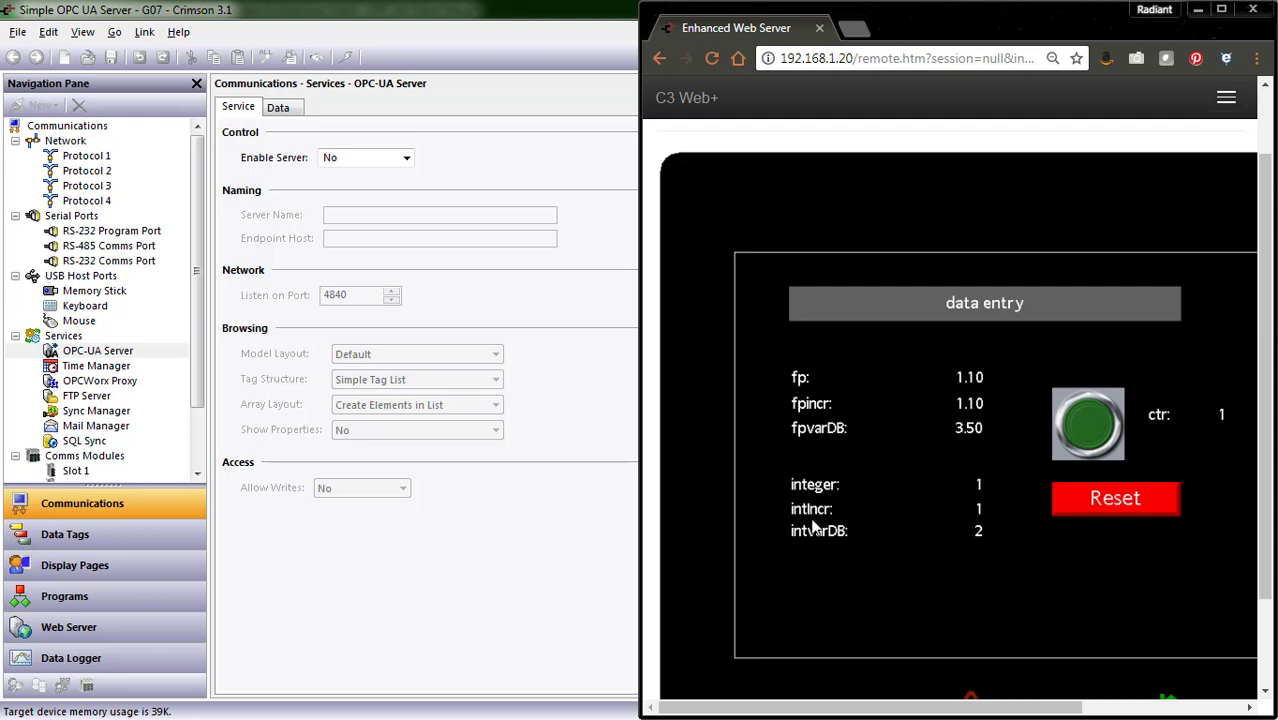
mouse_move(1190, 450)
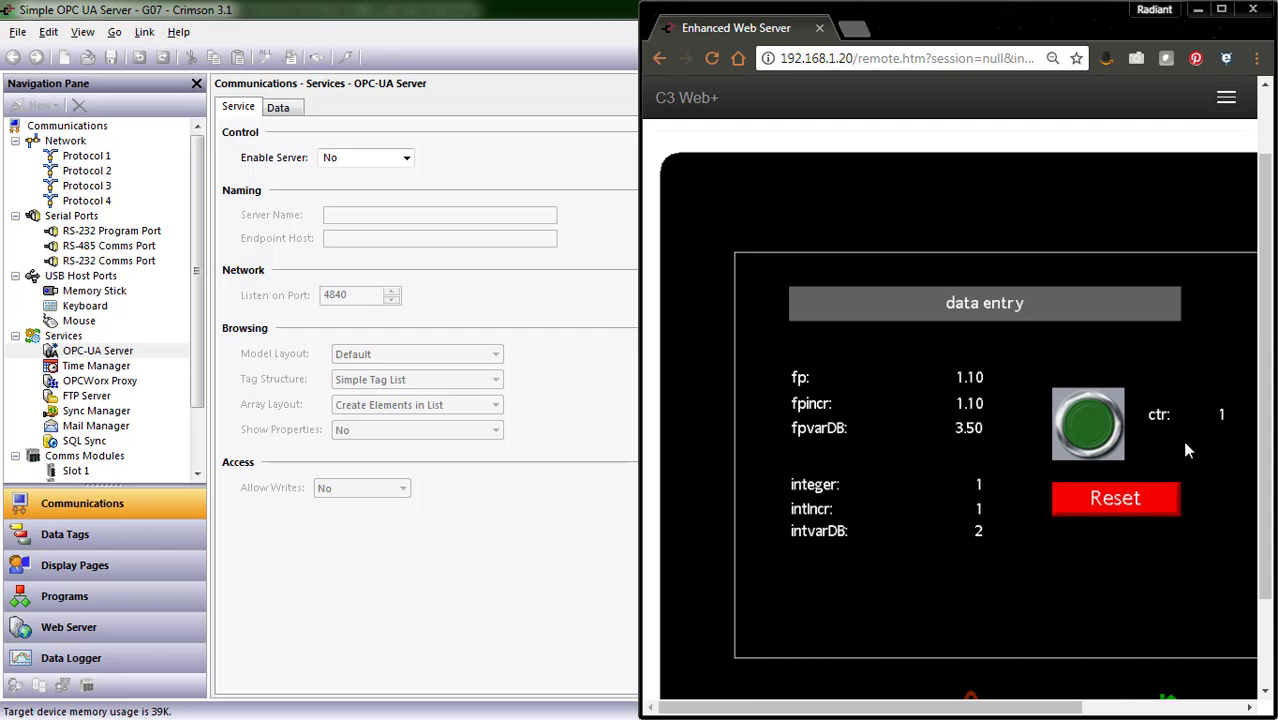
mouse_move(816, 442)
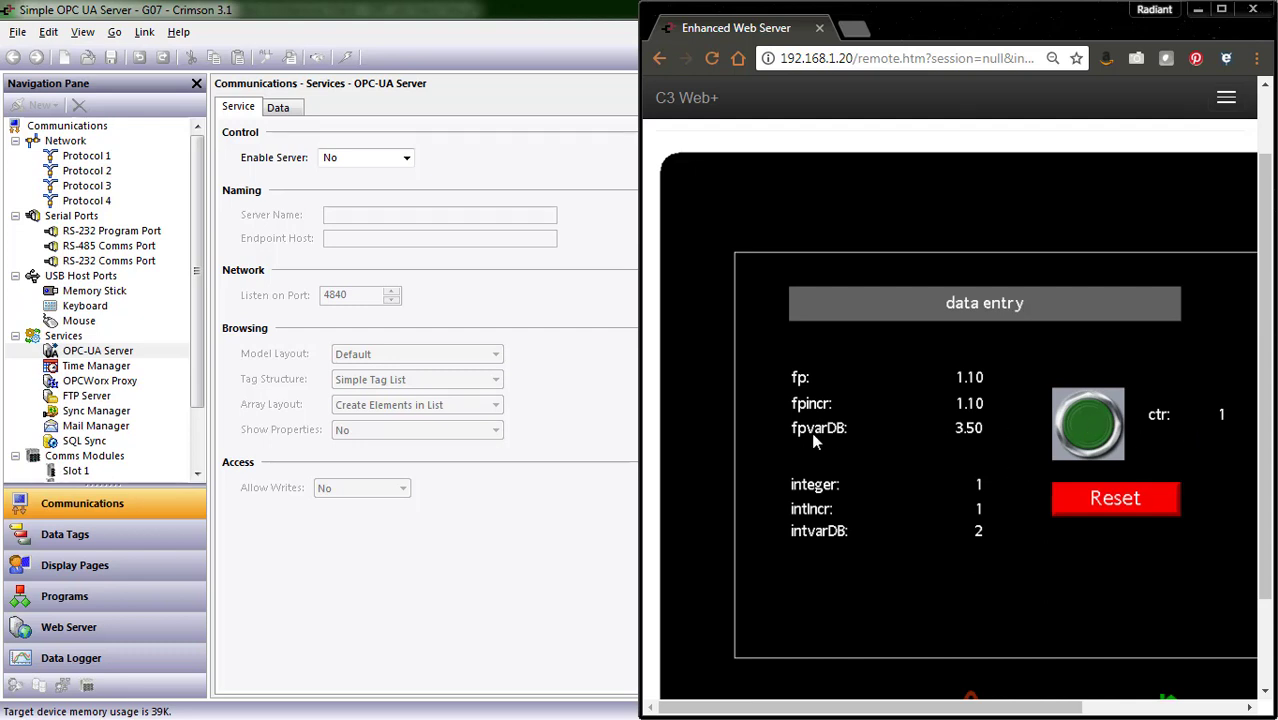
click(1088, 424)
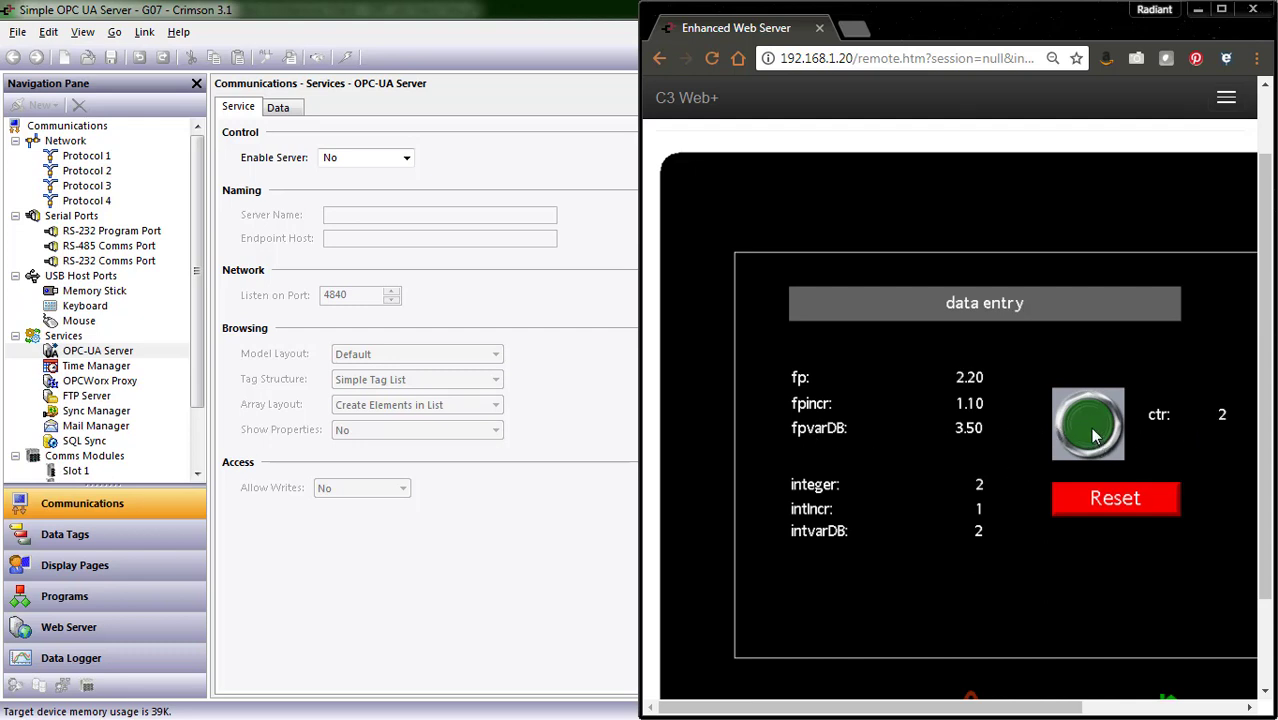
click(1088, 424)
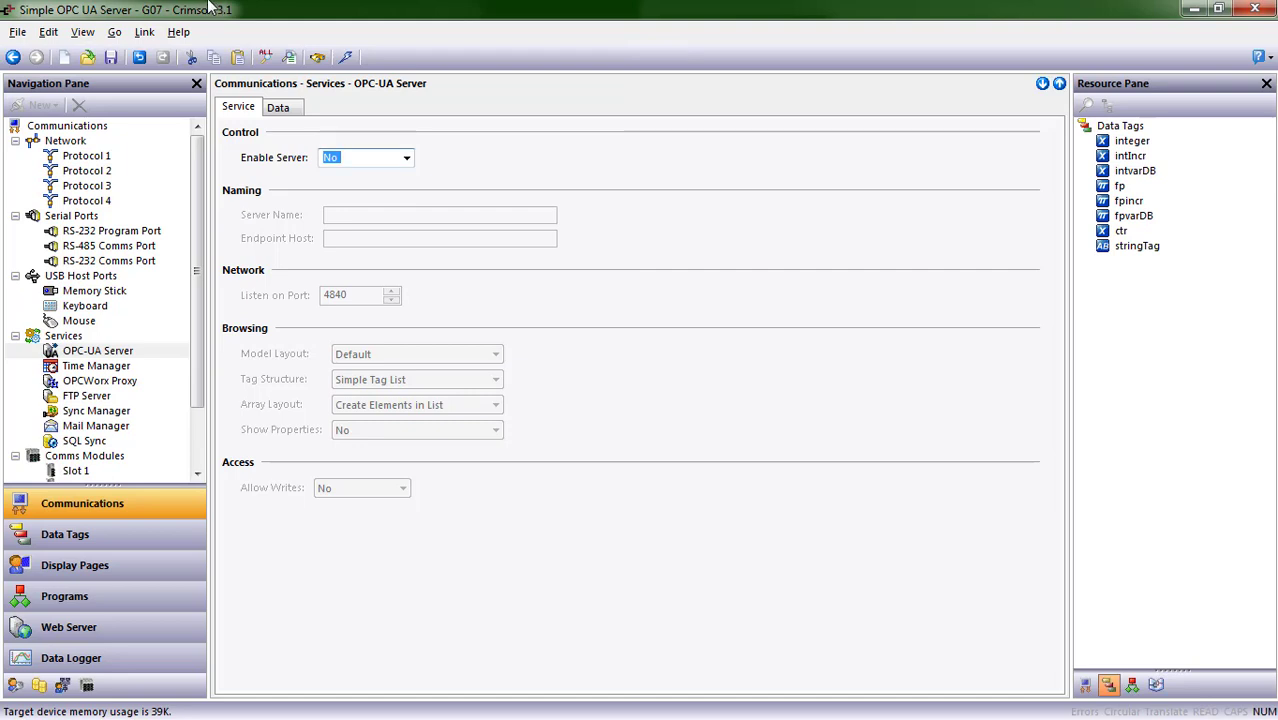
mouse_move(120, 338)
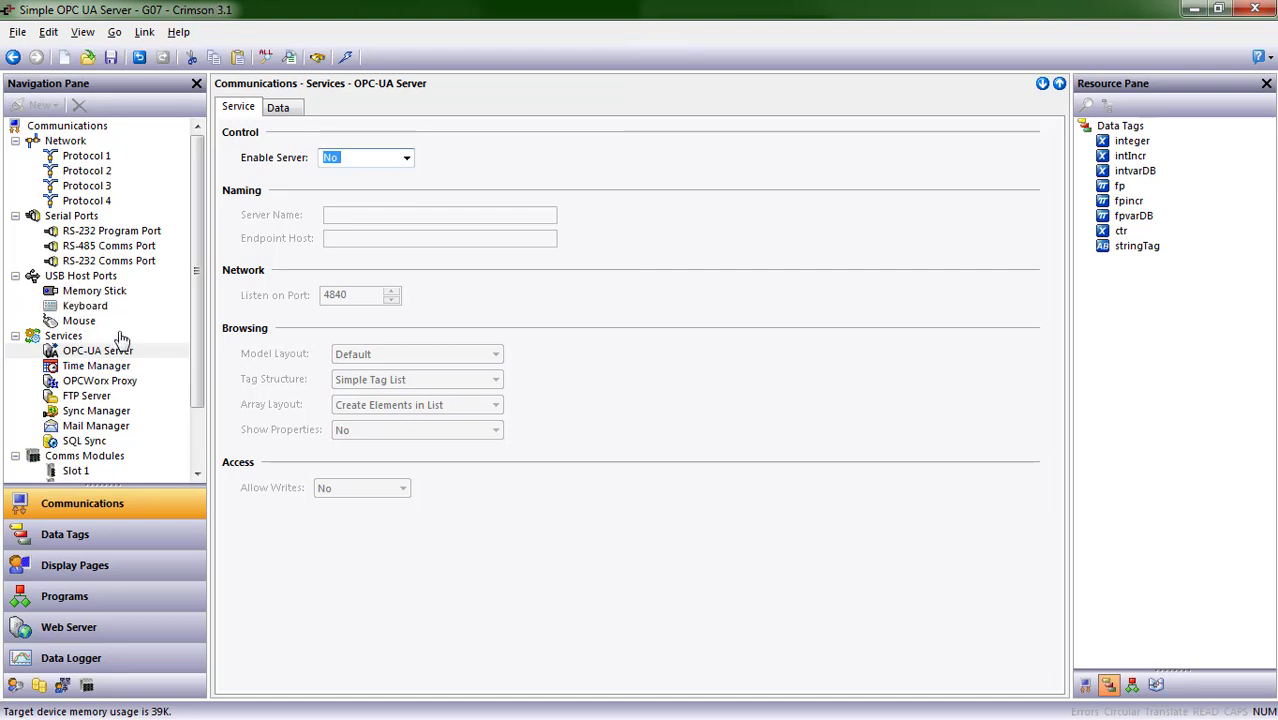
Set Enable Server to Yes for the OPC-UA Server, exposing integer, fp and stringTag
click(96, 350)
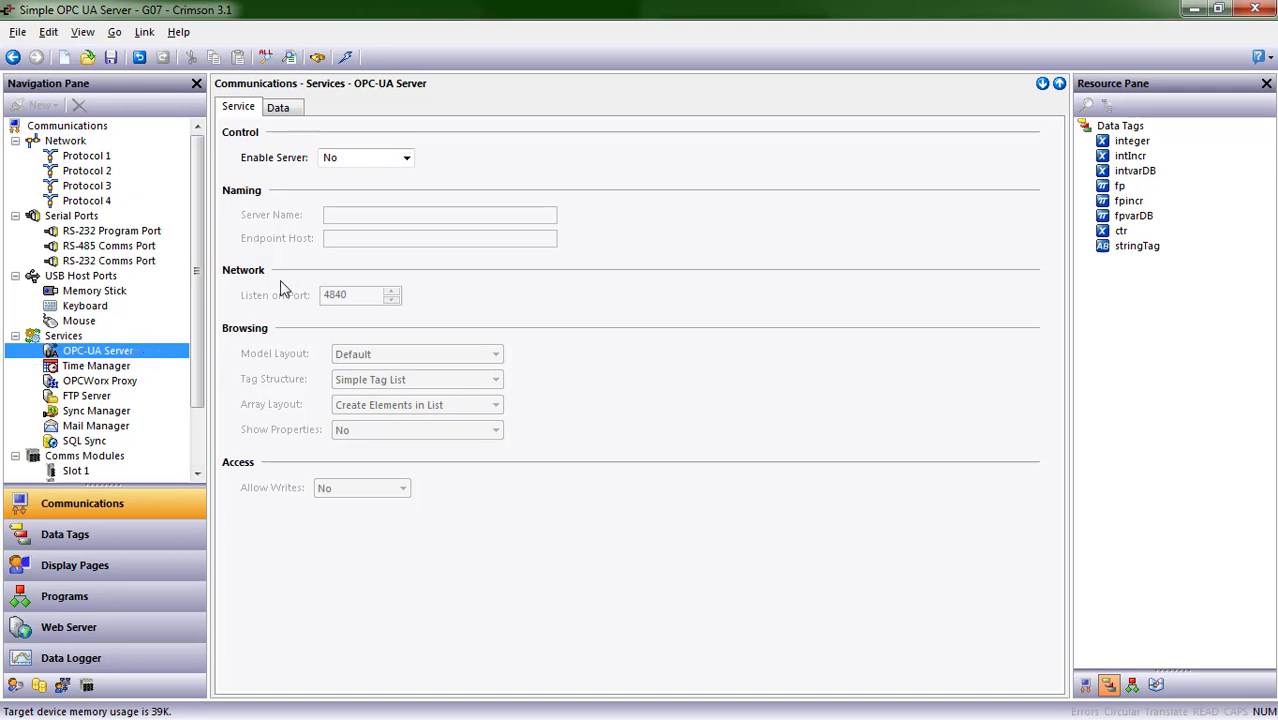
click(404, 156)
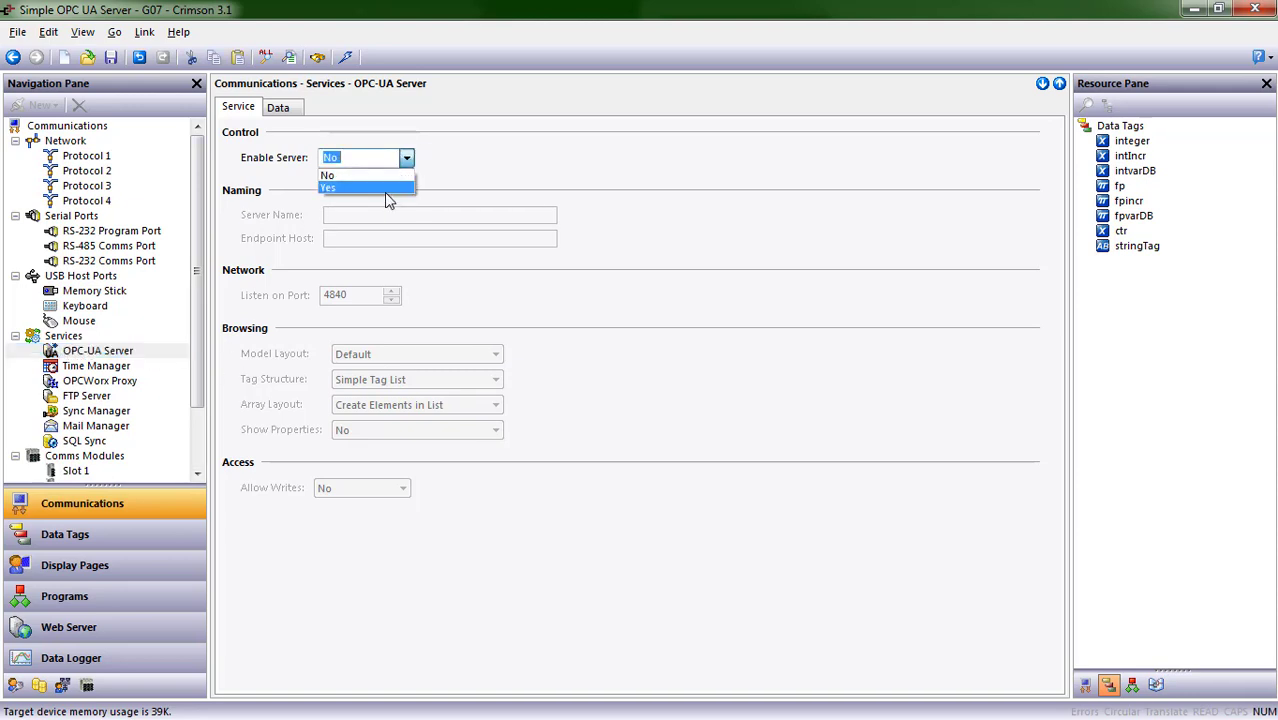
click(328, 188)
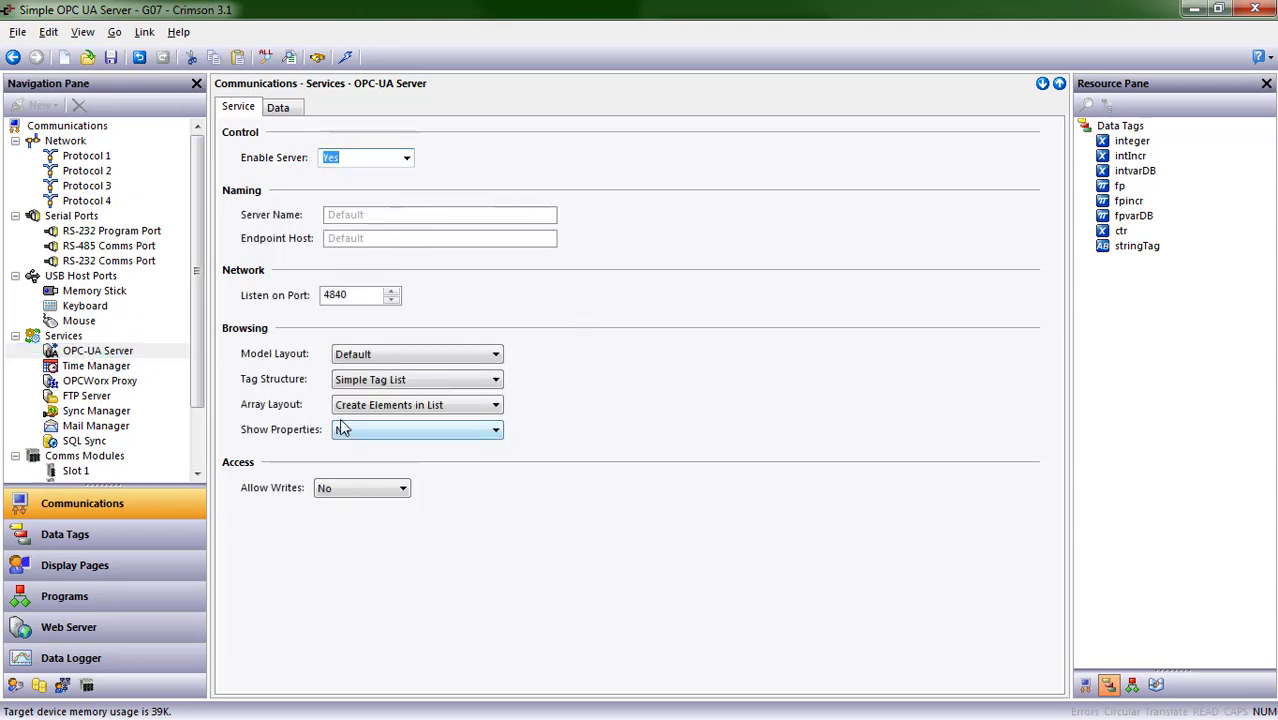
click(416, 428)
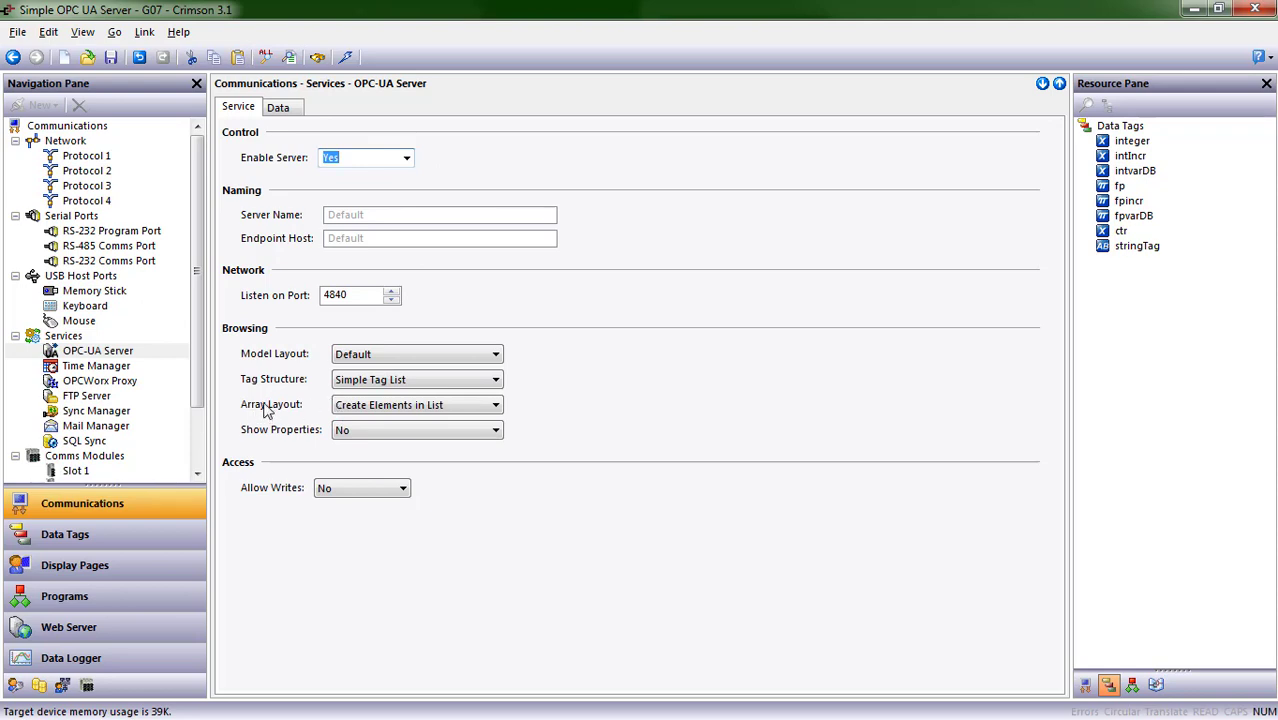
click(278, 108)
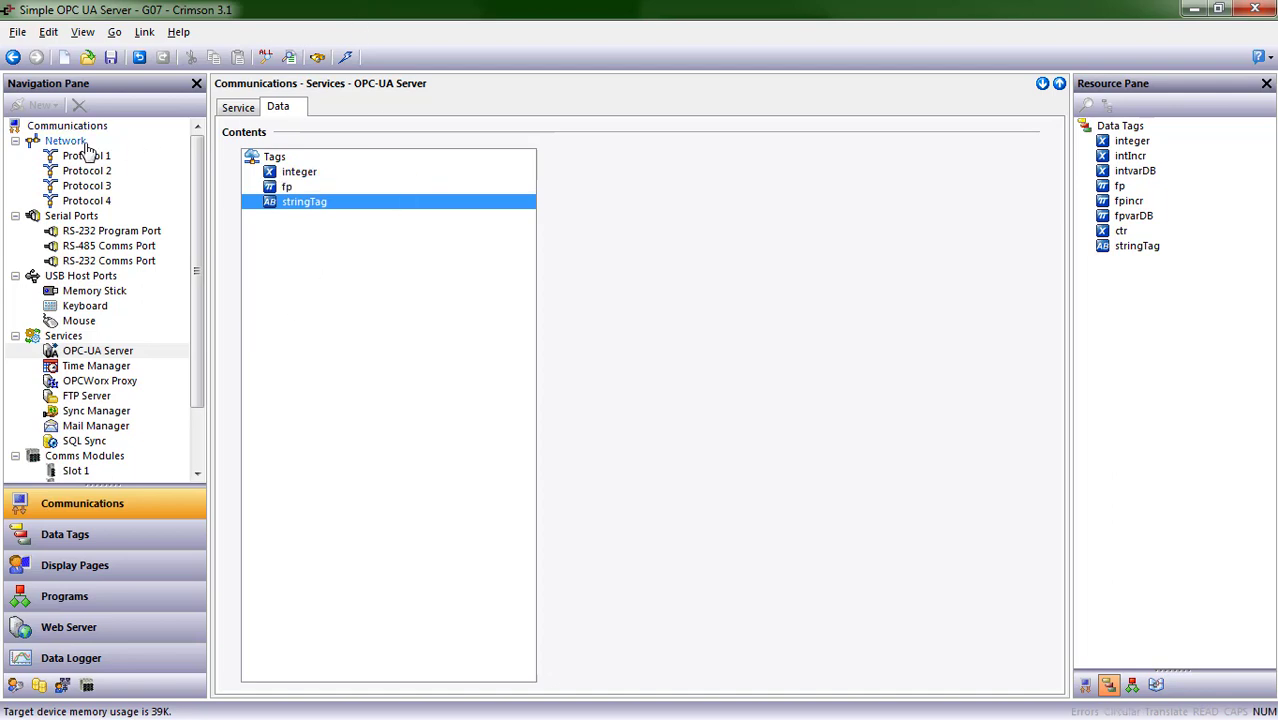
Show the Network settings with Ethernet 1 at 192.168.1.20, mask 255.255.255.0
click(64, 140)
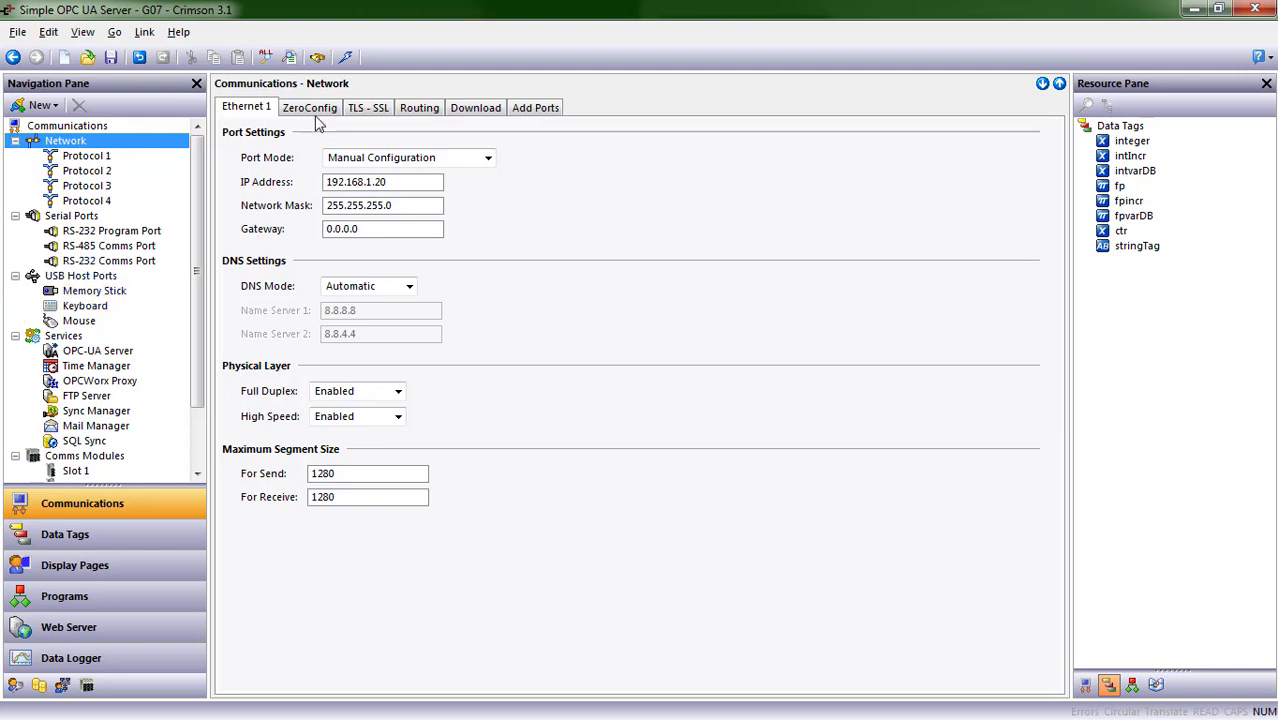
click(308, 108)
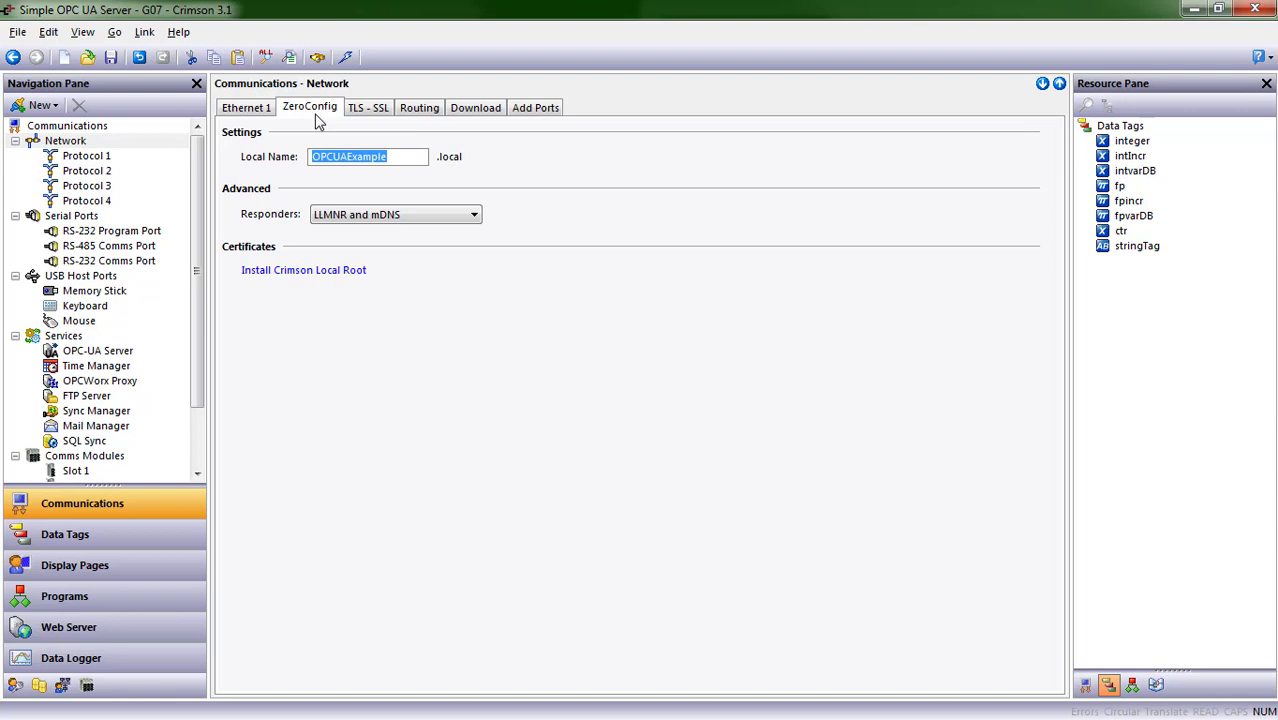
mouse_move(436, 214)
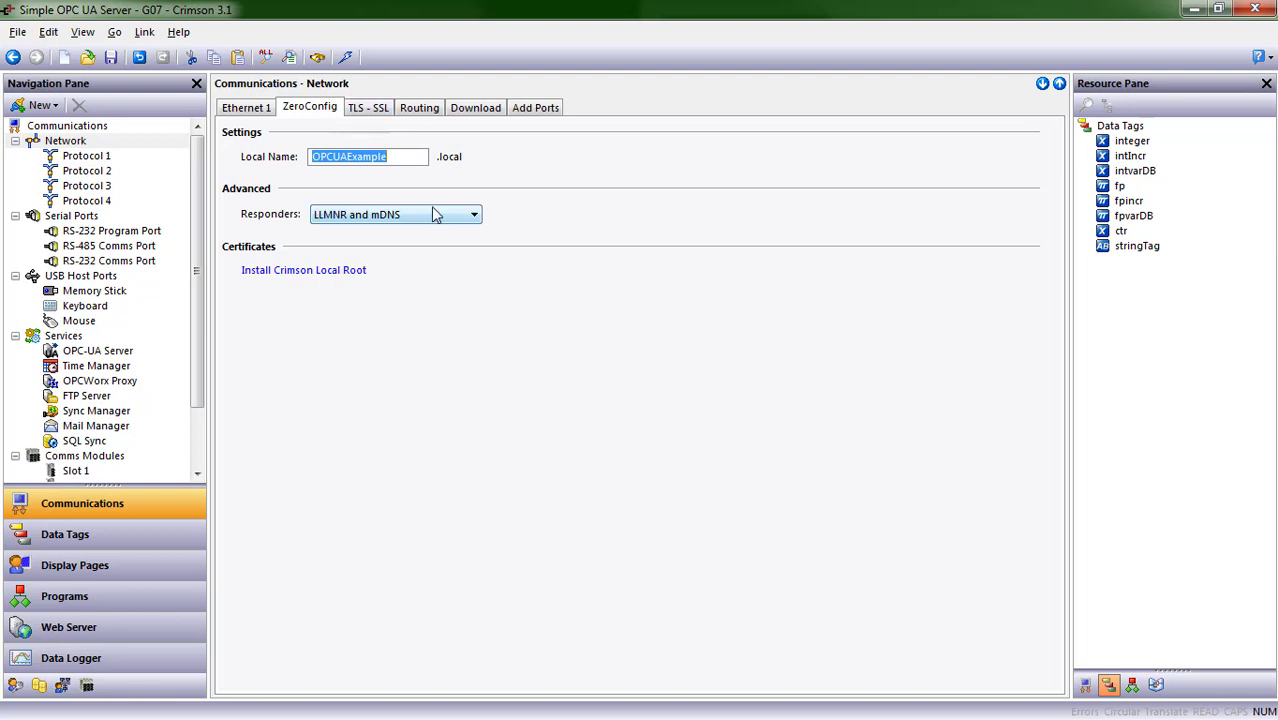
mouse_move(600, 256)
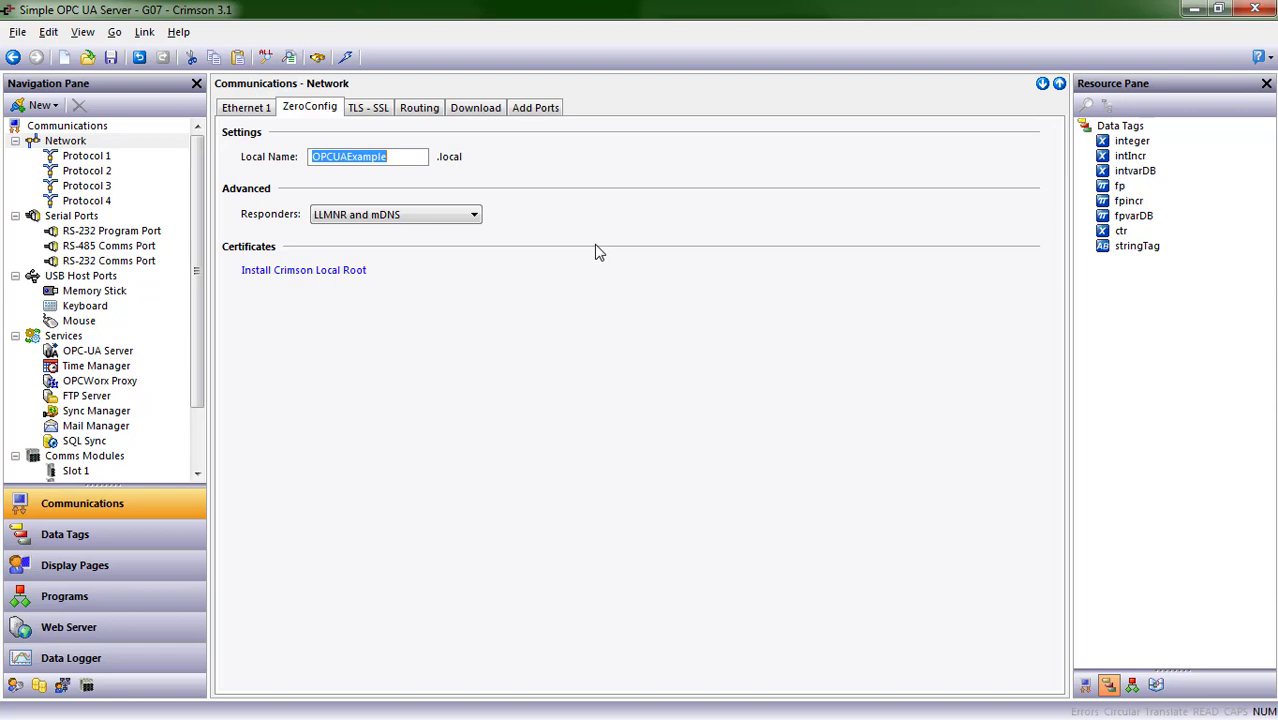
mouse_move(592, 284)
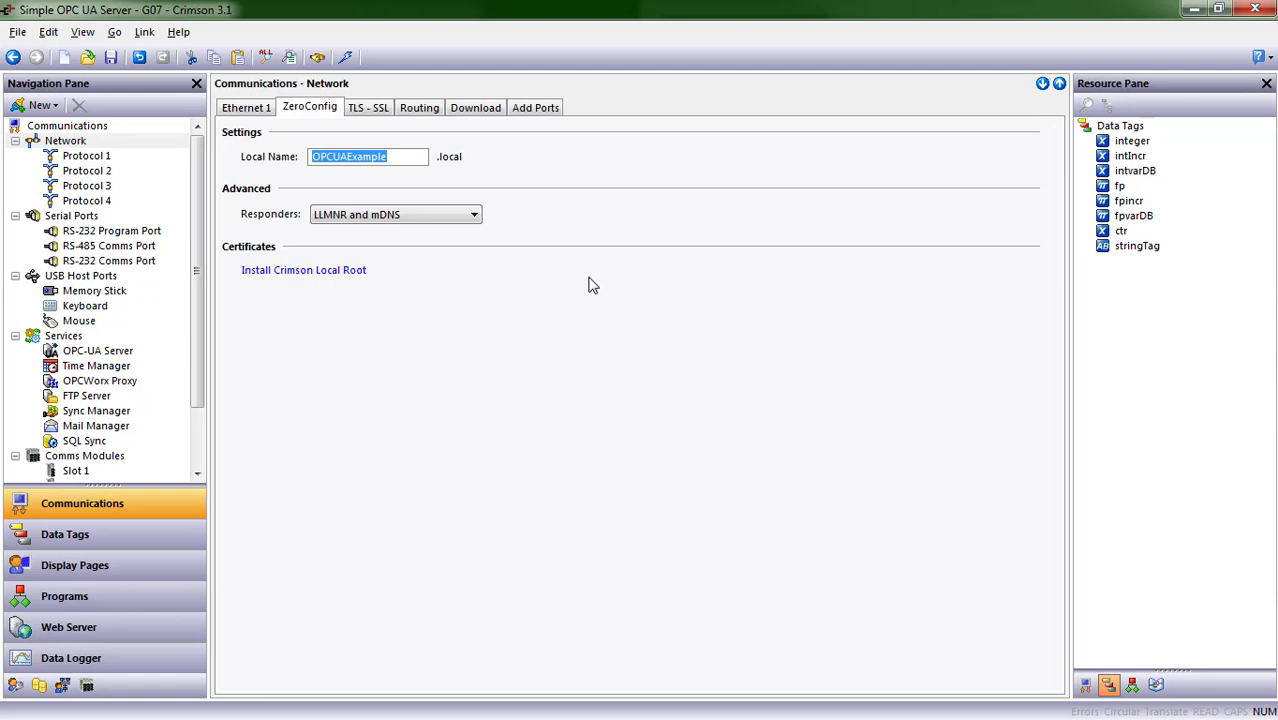
click(246, 108)
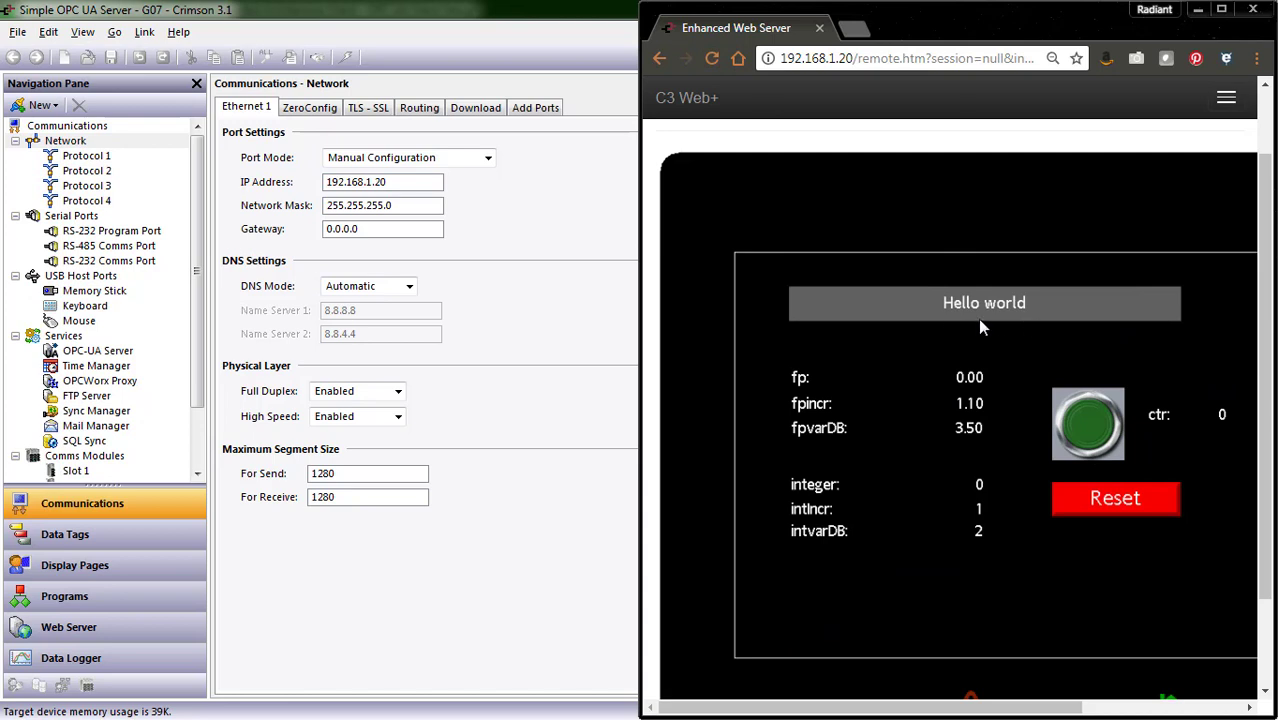
mouse_move(984, 556)
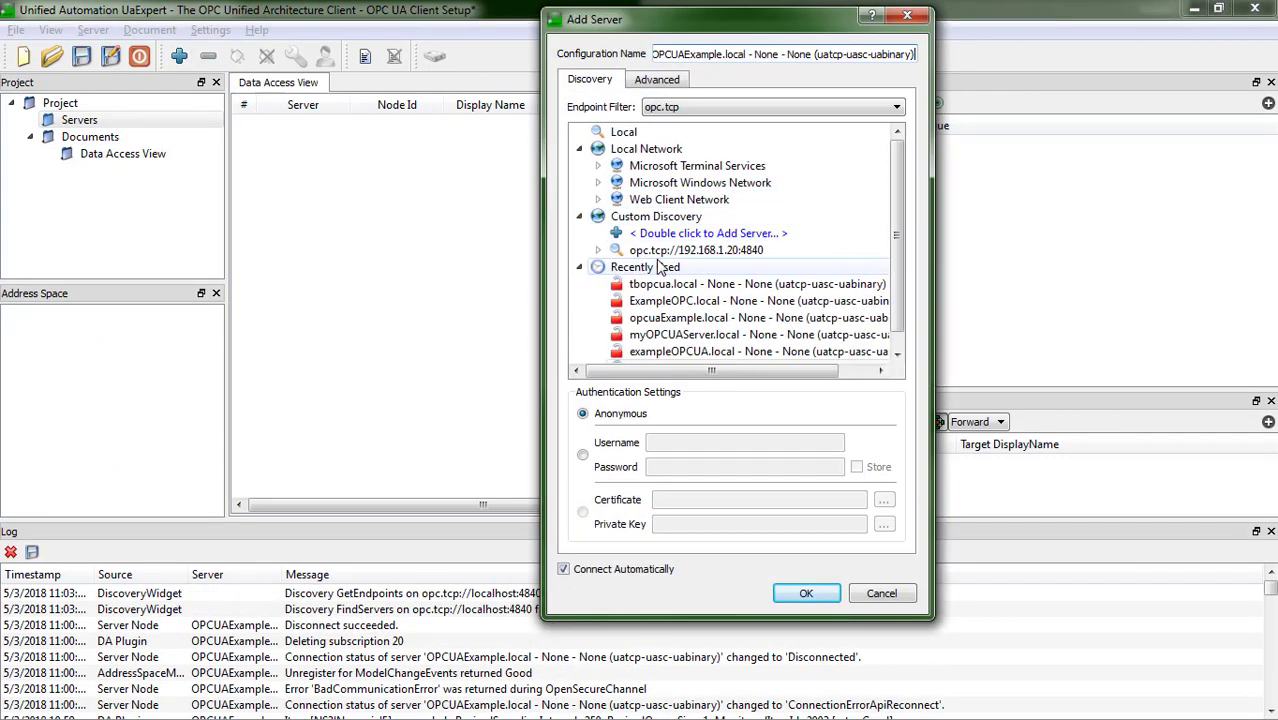
Add the OPCUAExample.local endpoint found at 192.168.1.20 as the server
click(598, 250)
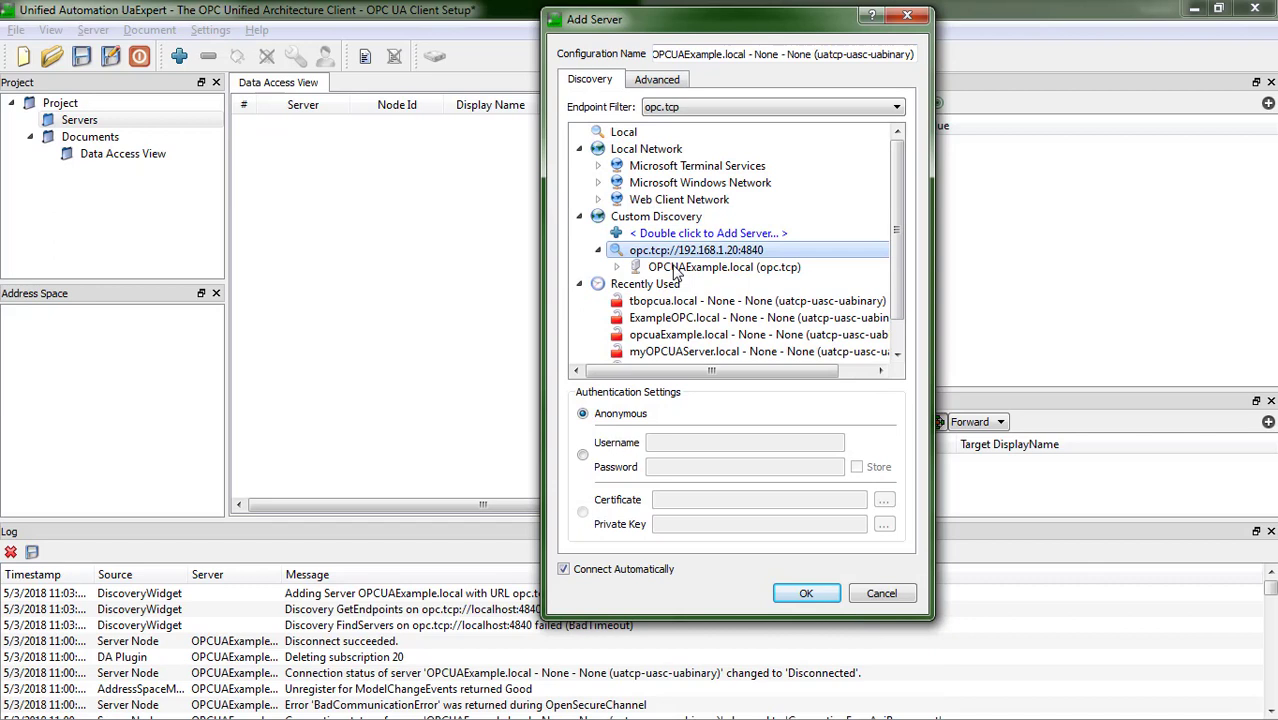
click(724, 268)
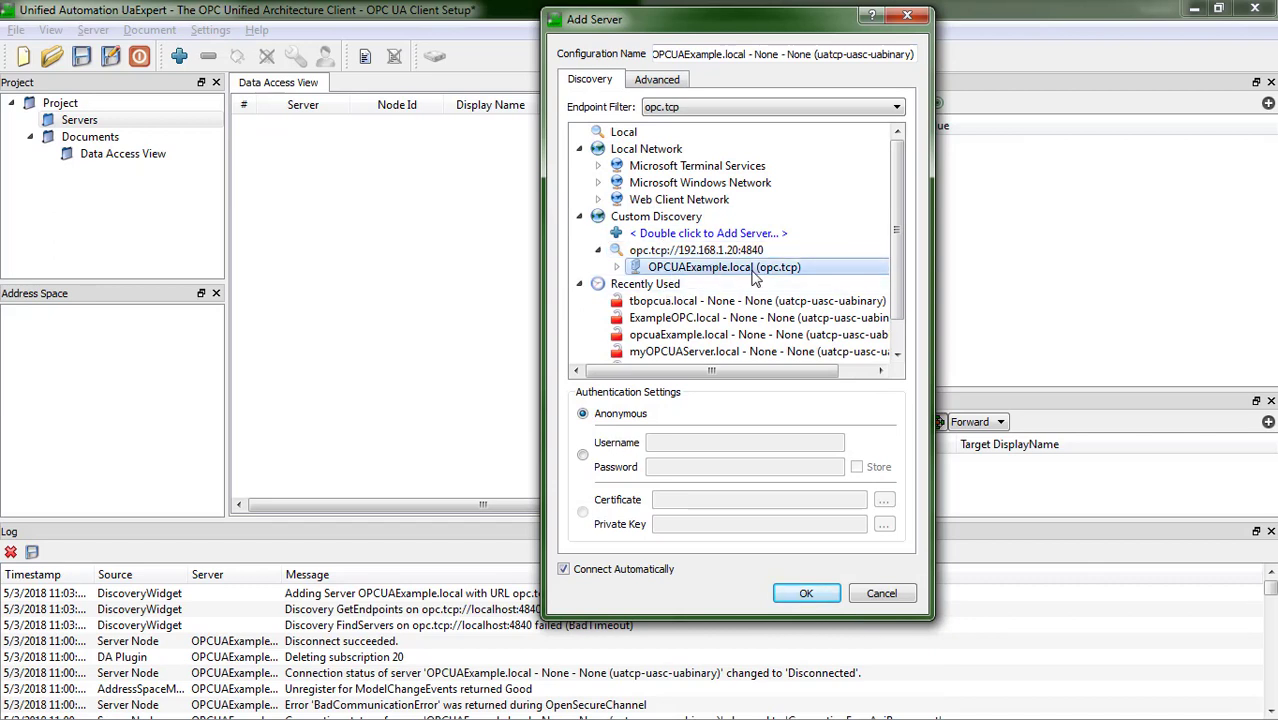
mouse_move(724, 268)
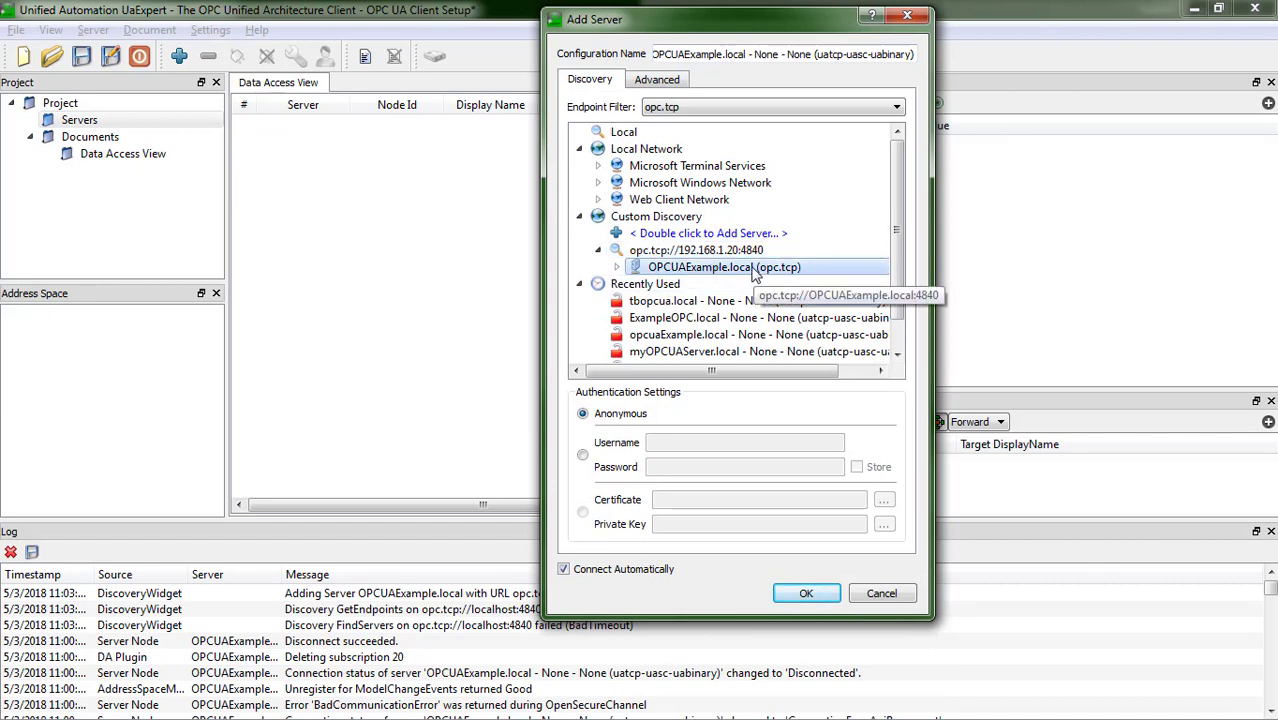
click(806, 592)
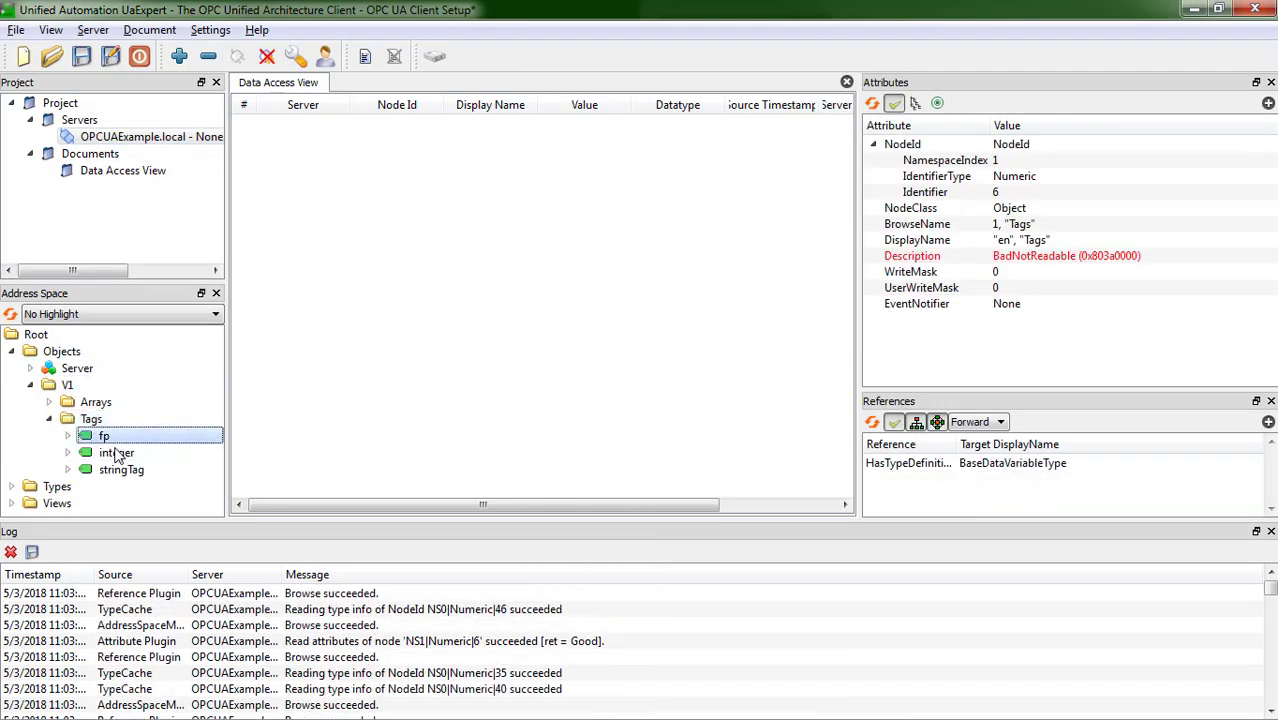
Drag integer and stringTag into the Data Access View, showing 0 and Hello world
click(104, 436)
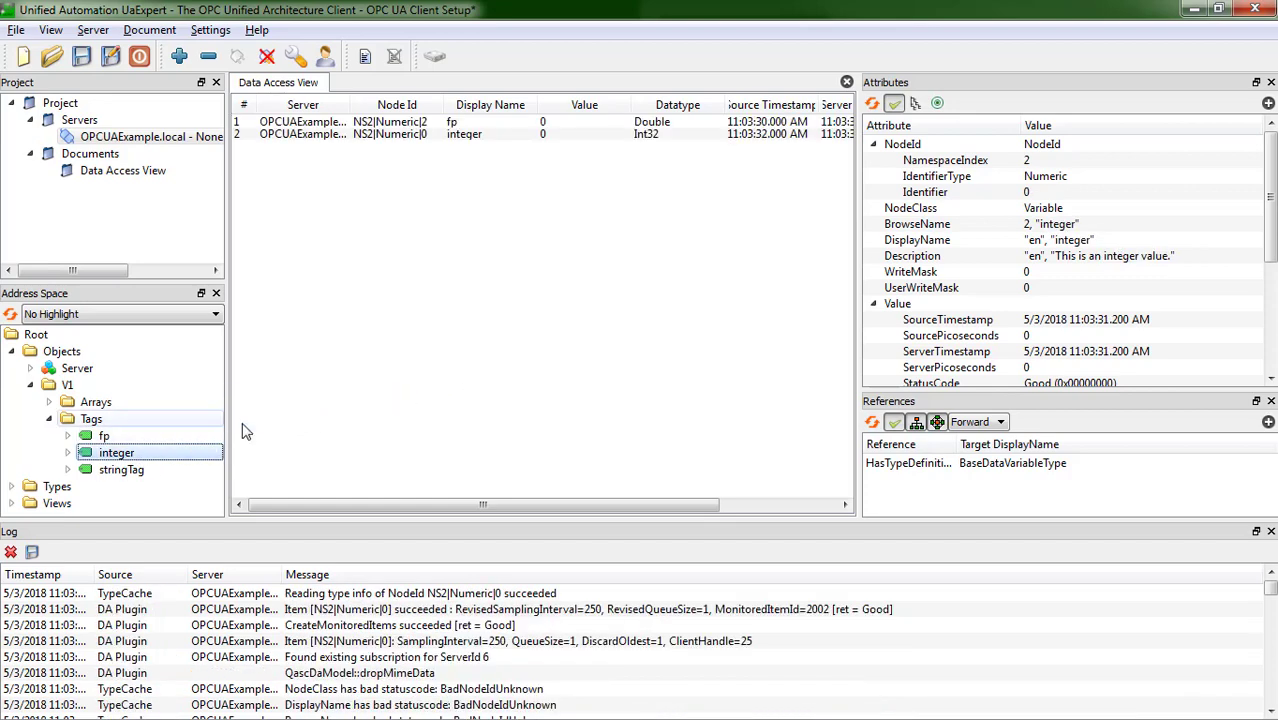
click(52, 486)
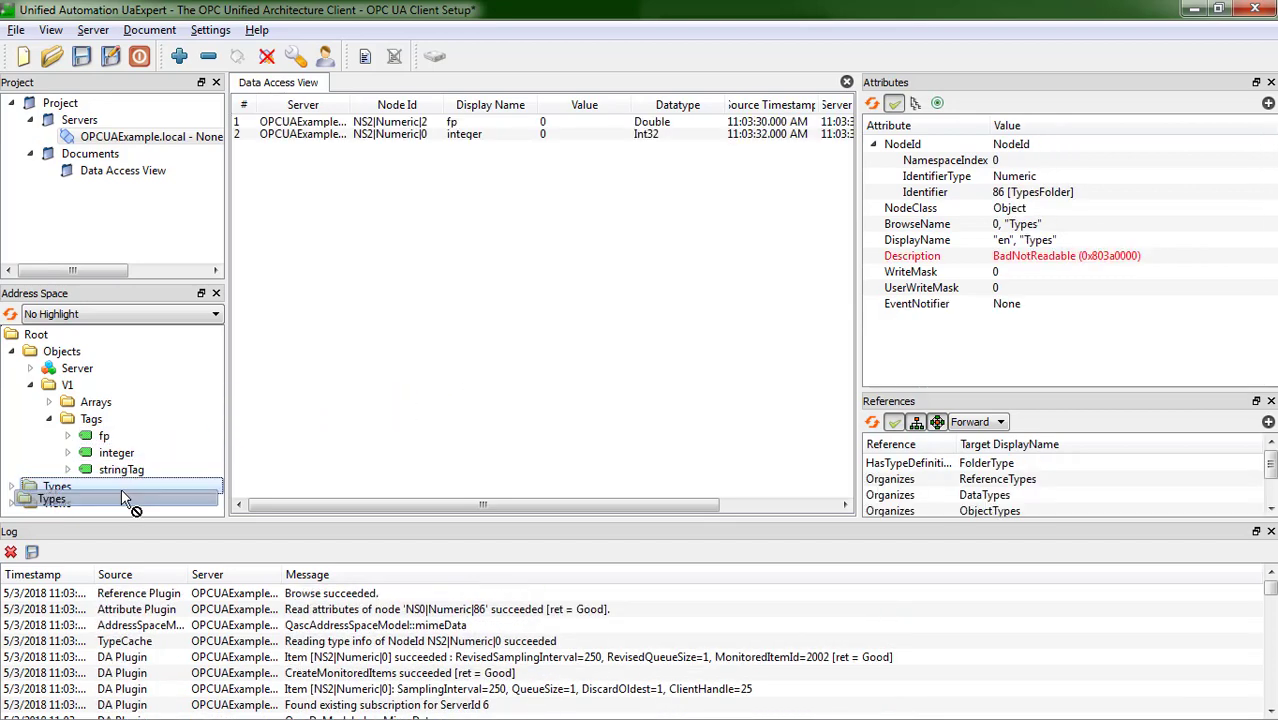
drag(122, 468, 496, 310)
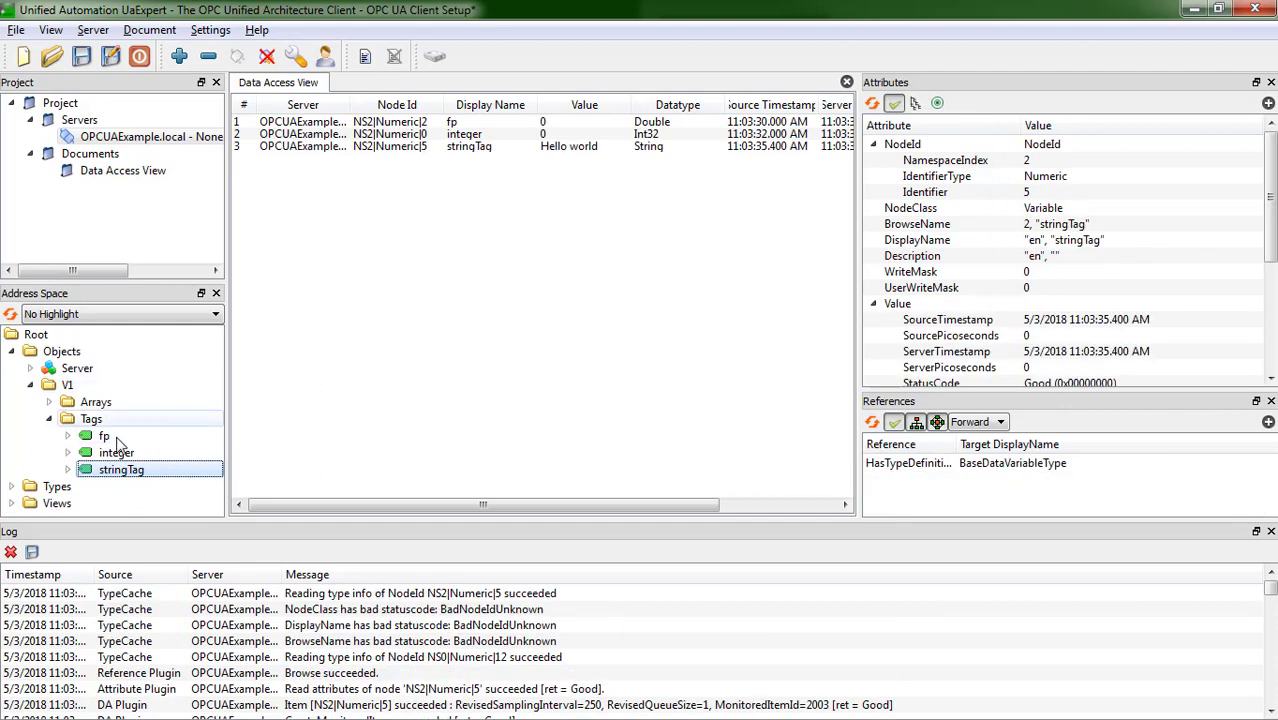
Read fp's description 'This is a floating point value', then return to Crimson 3.1
click(104, 436)
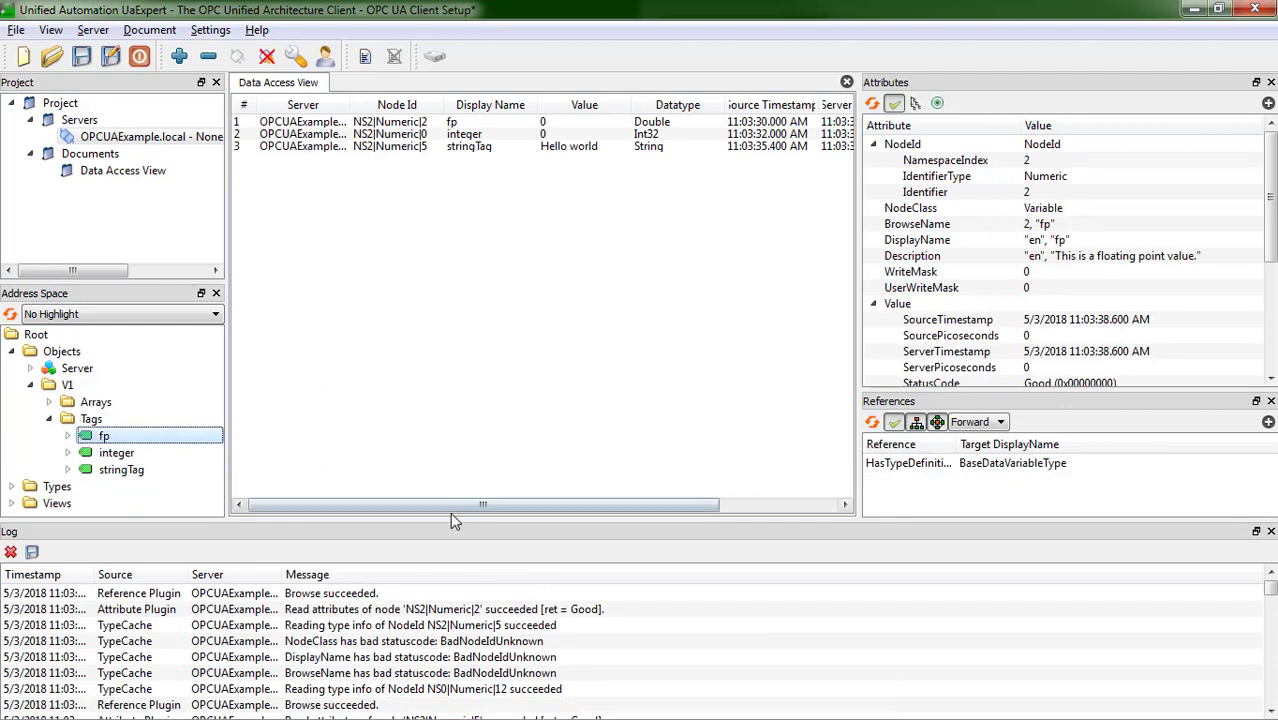
mouse_move(518, 476)
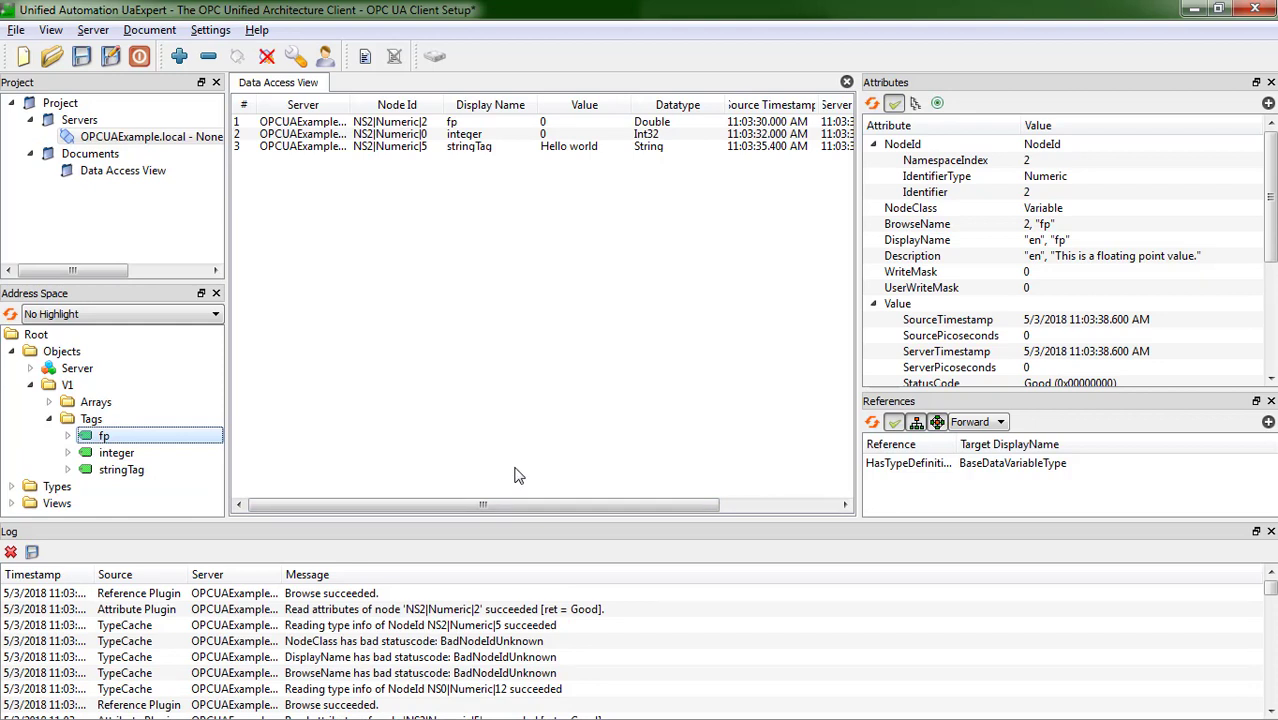
mouse_move(676, 408)
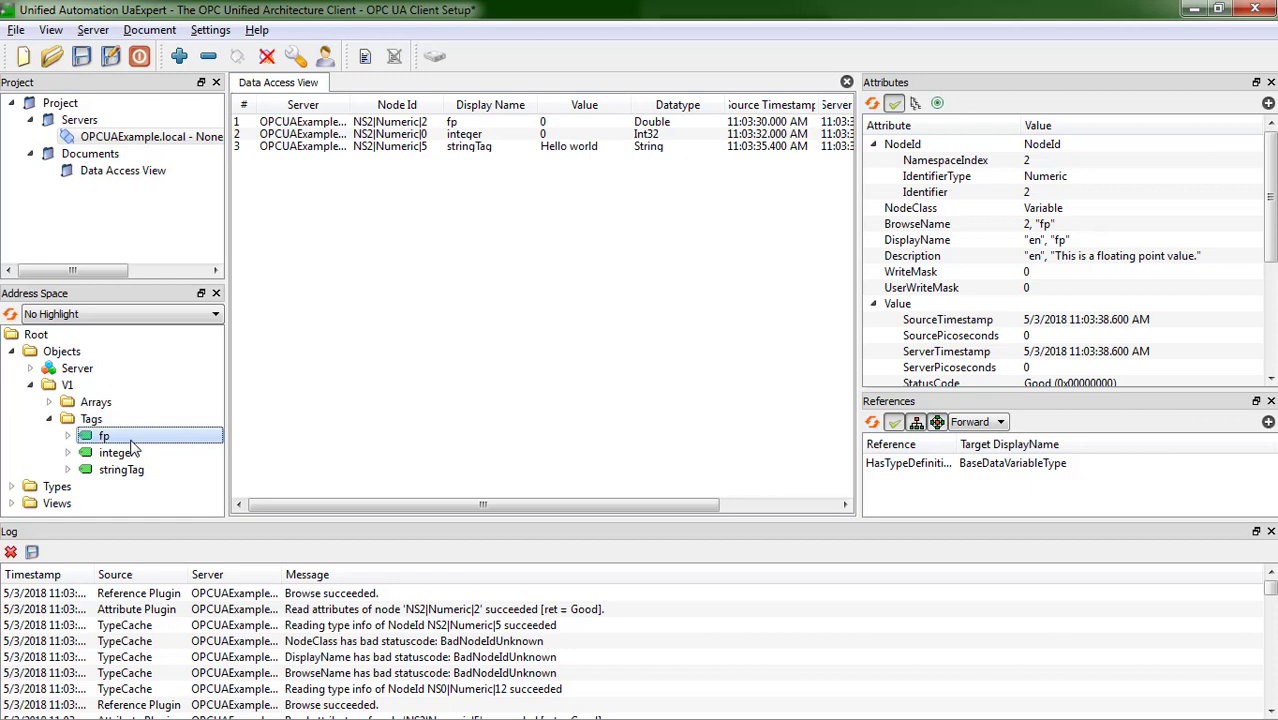
mouse_move(1096, 184)
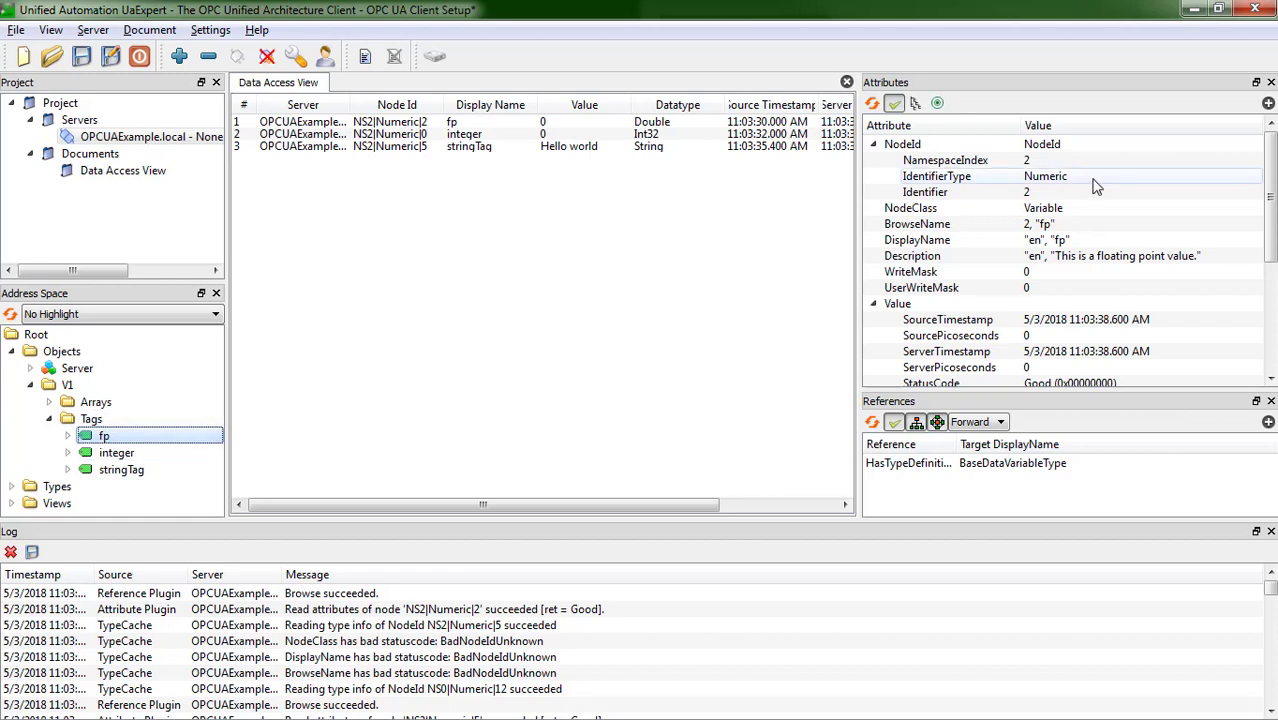
mouse_move(988, 256)
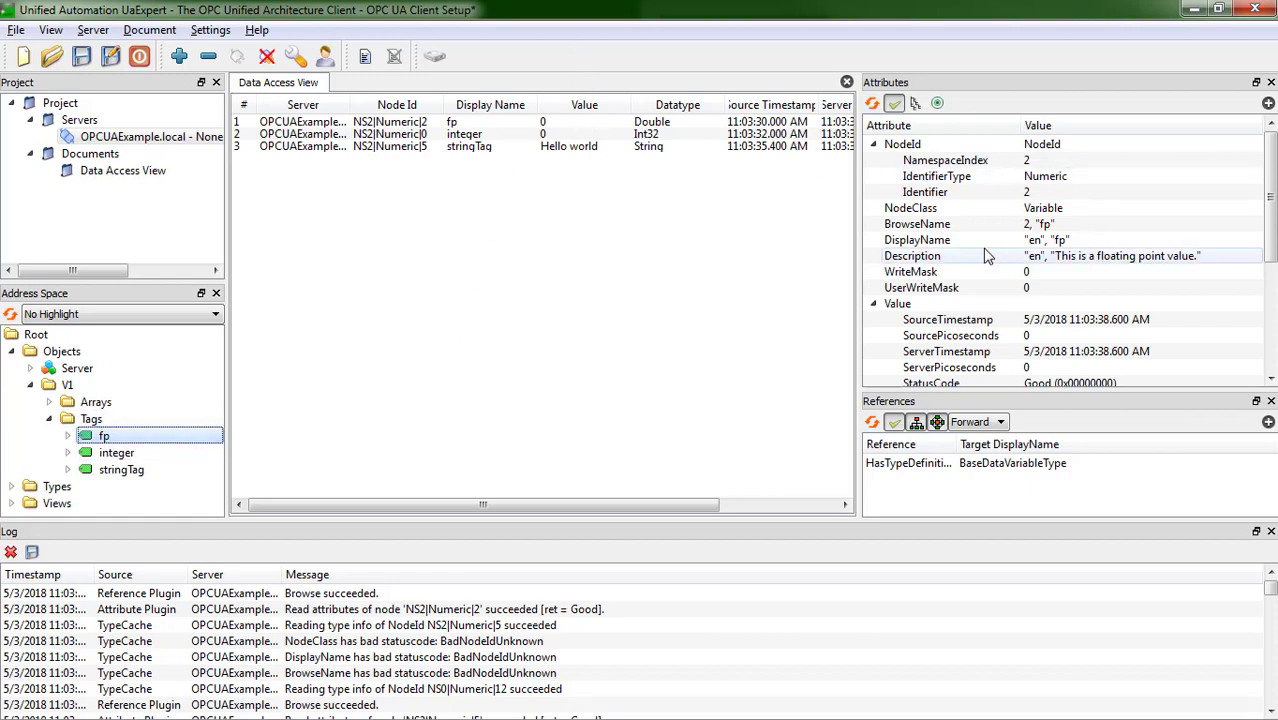
click(1100, 256)
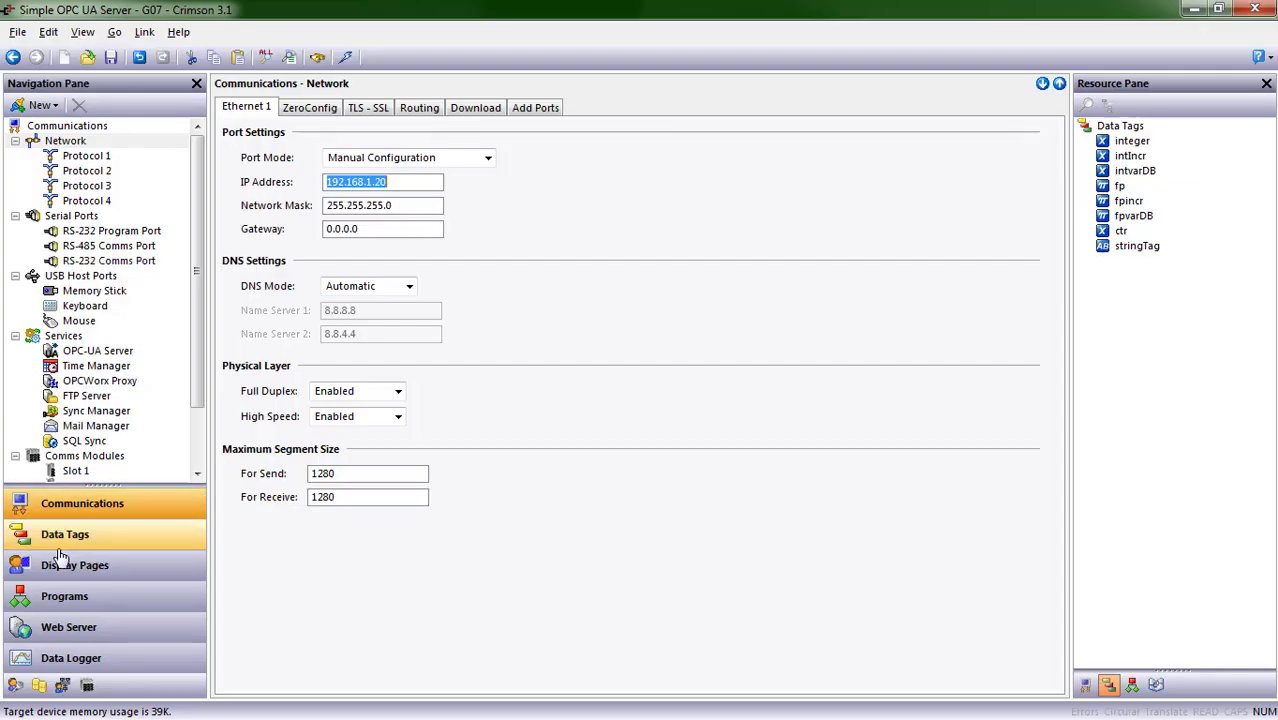
Select the fp data tag and set its Description to 'If I change this'
click(64, 534)
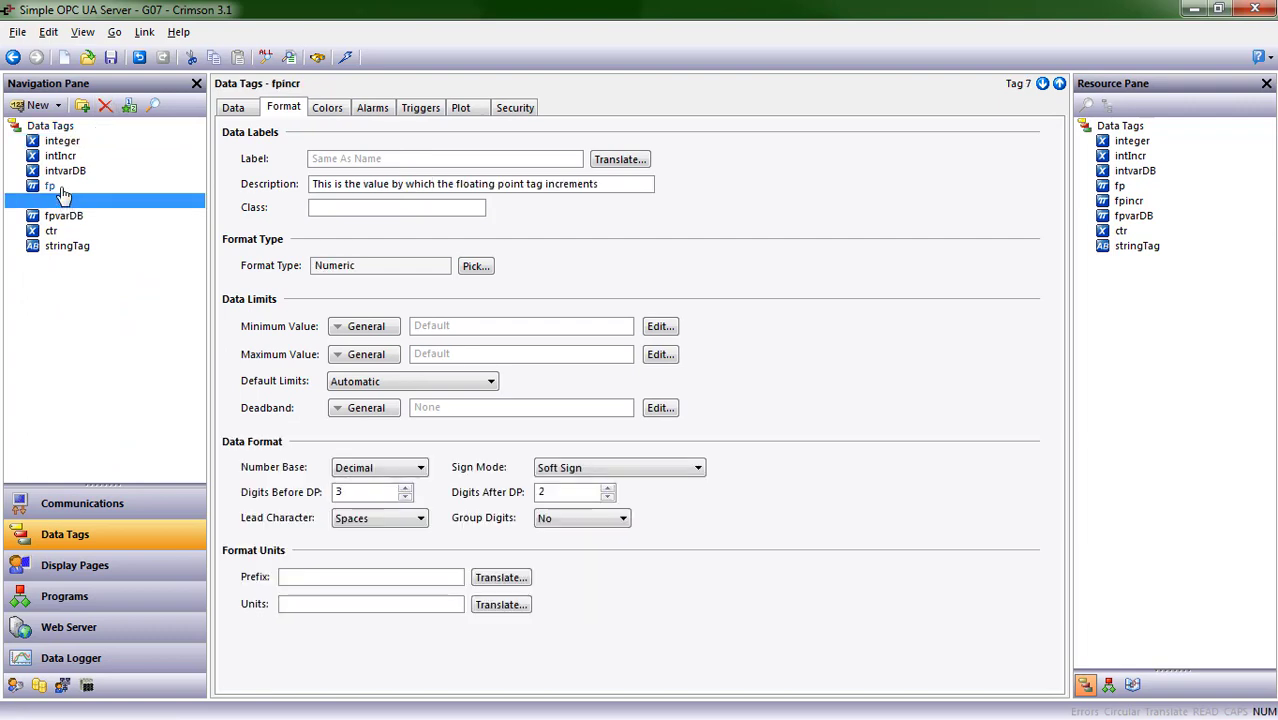
click(50, 186)
text(If I change this)
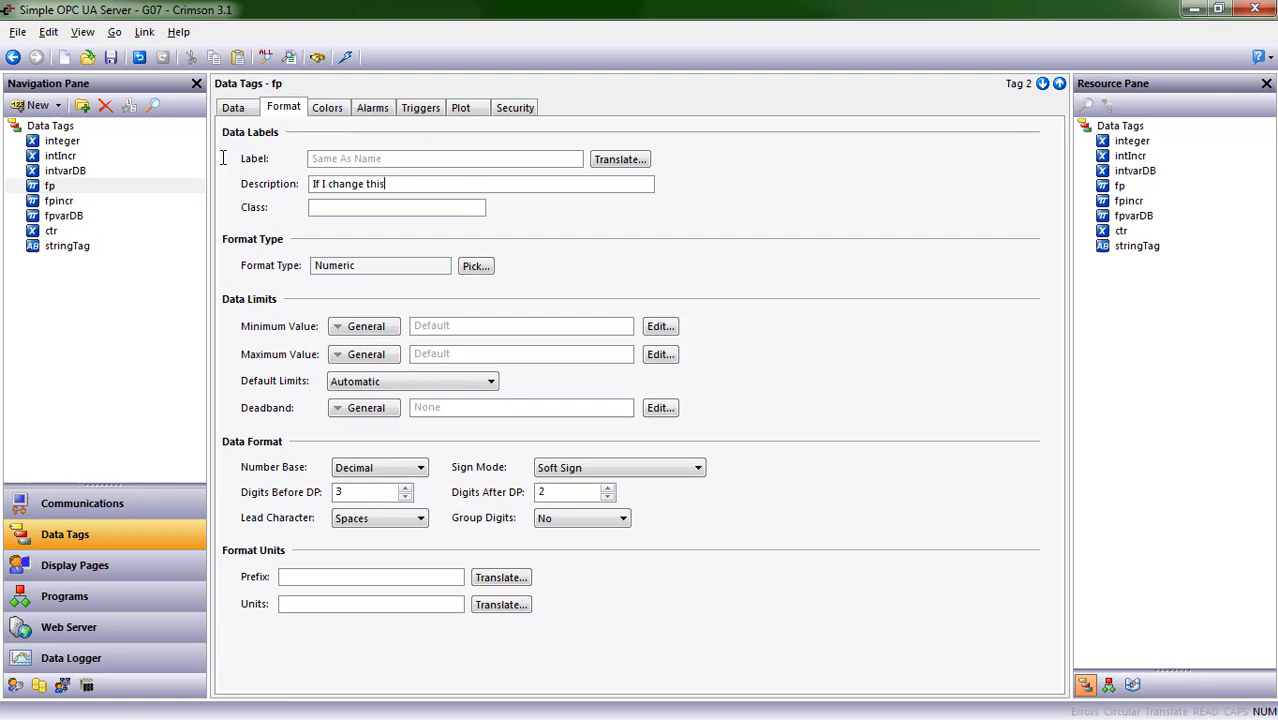
click(344, 56)
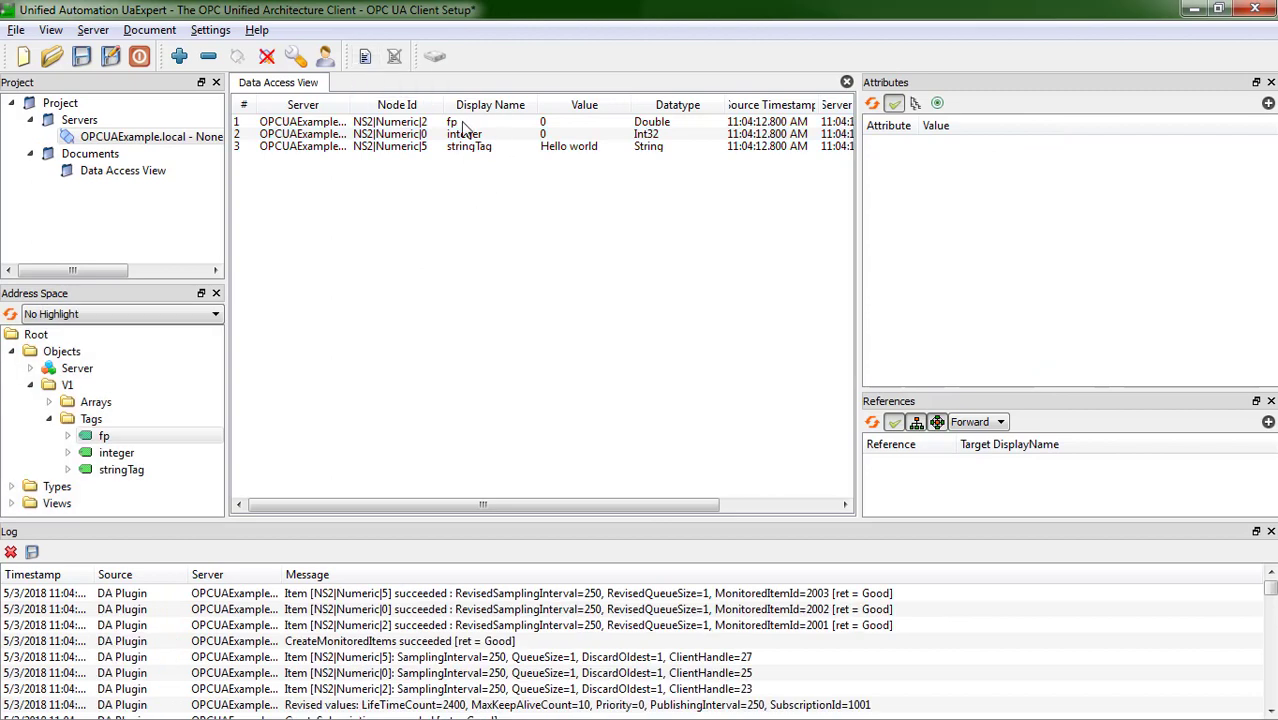
Select fp in UaExpert to see its description now reads 'If I change this'
click(104, 436)
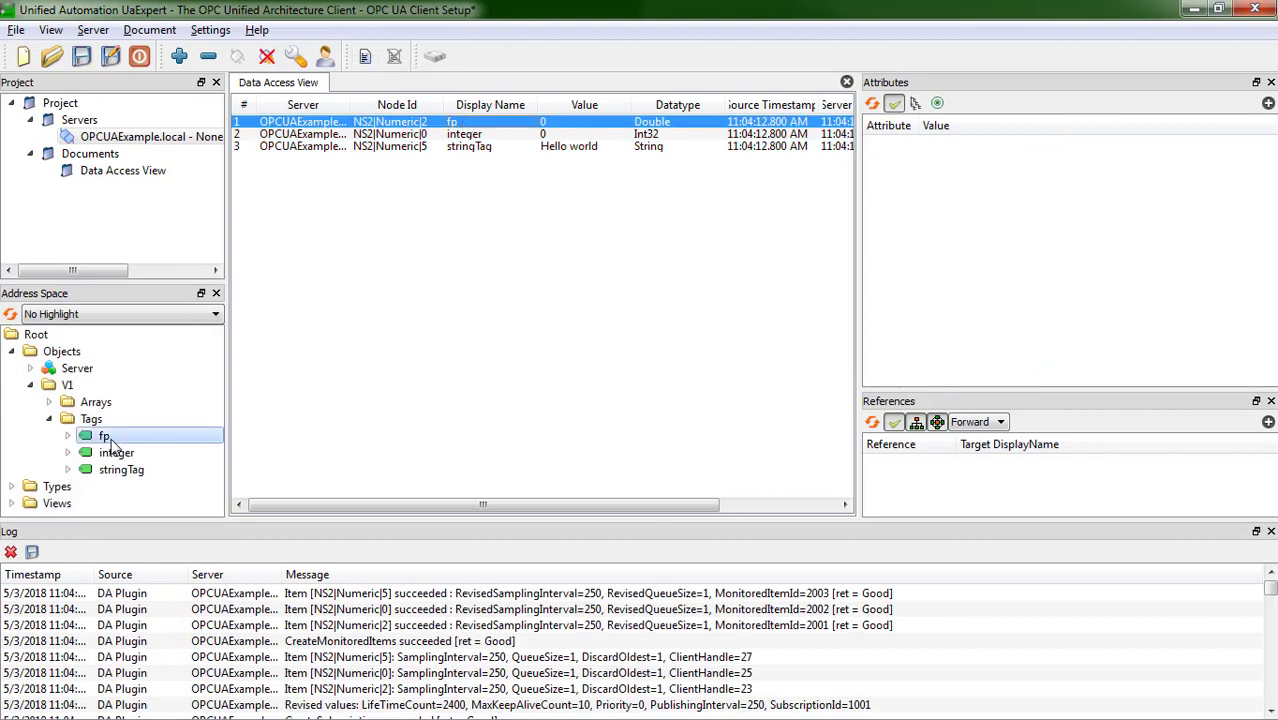
click(104, 436)
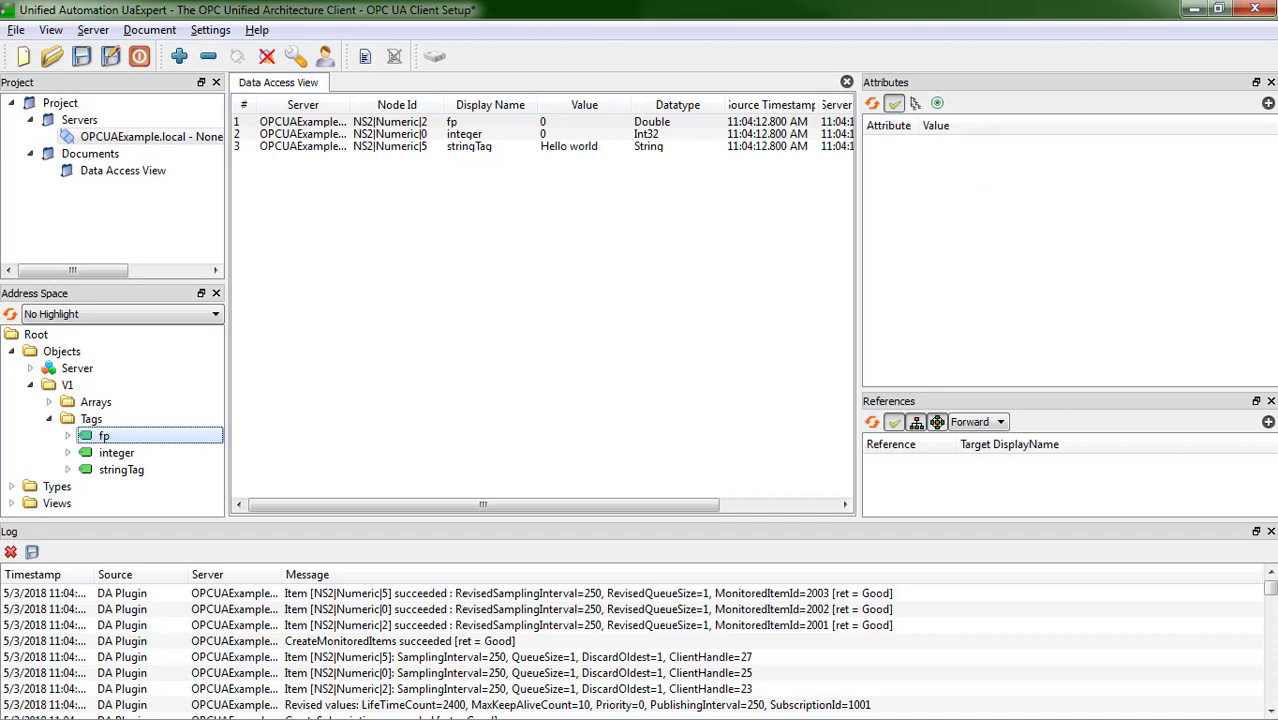
click(104, 436)
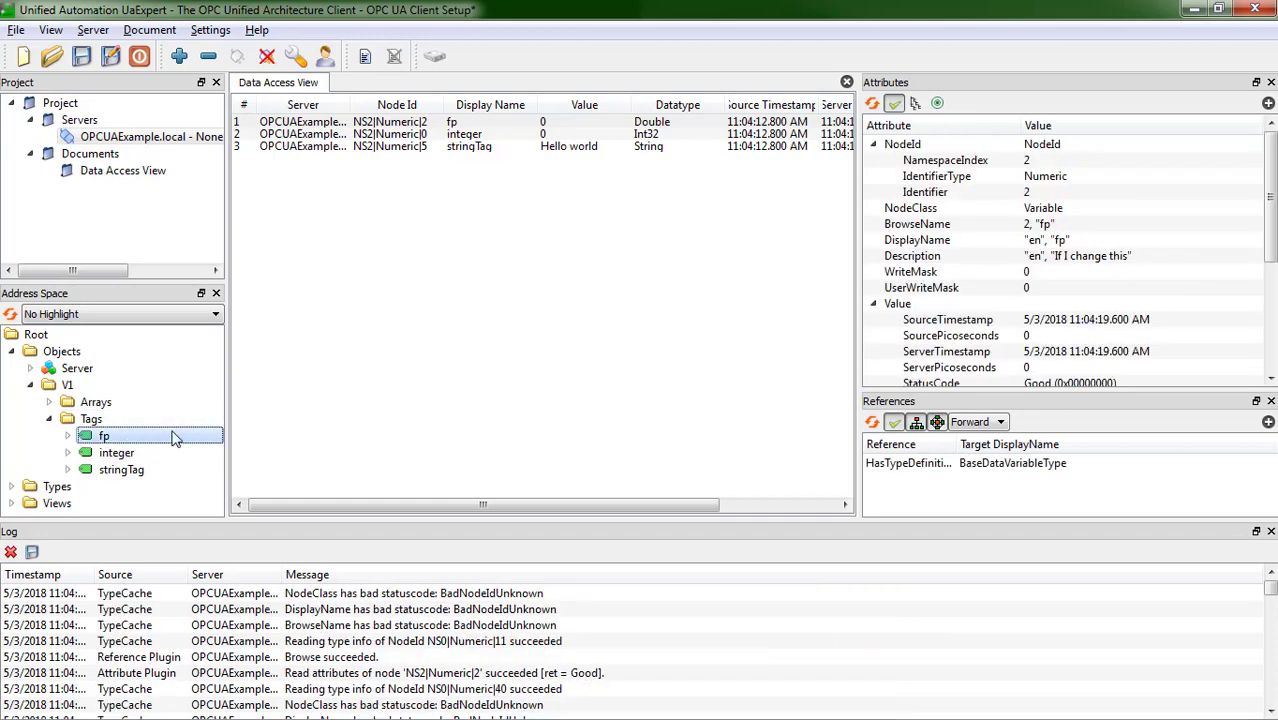
mouse_move(1084, 264)
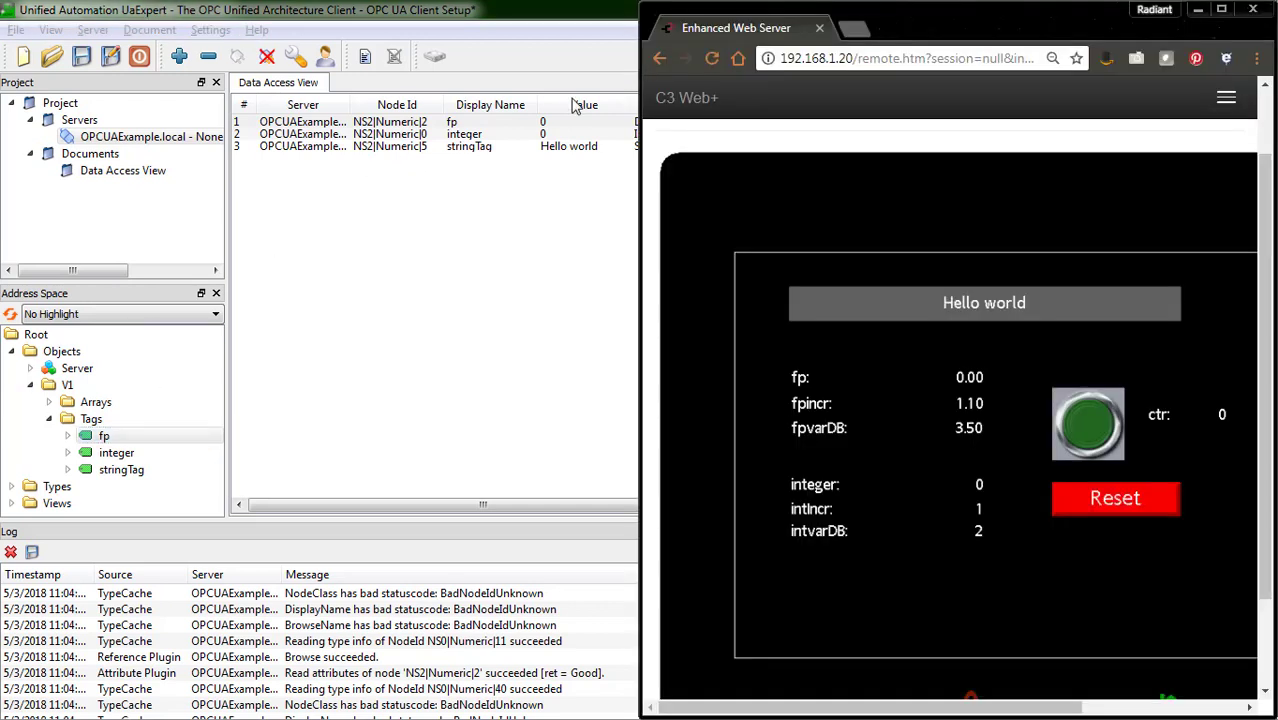
Set stringTag to 'change tag' and press the green button, raising fp, integer and ctr
click(984, 304)
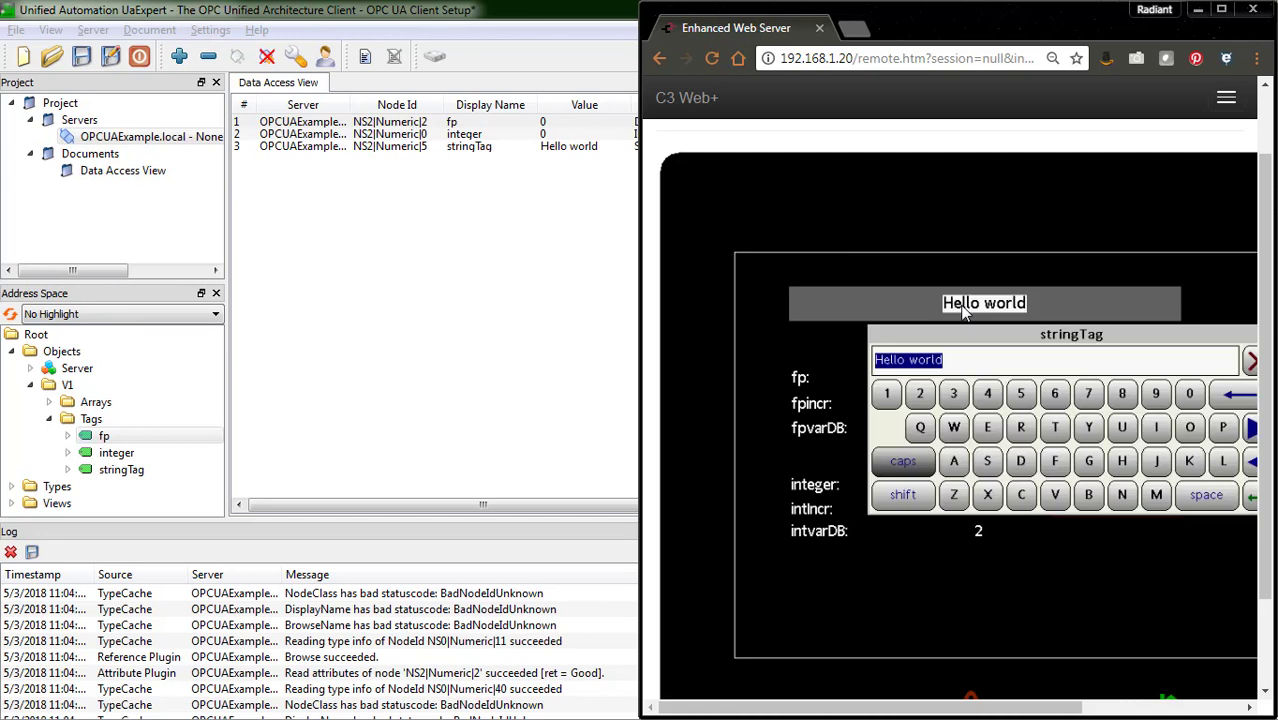
text(change)
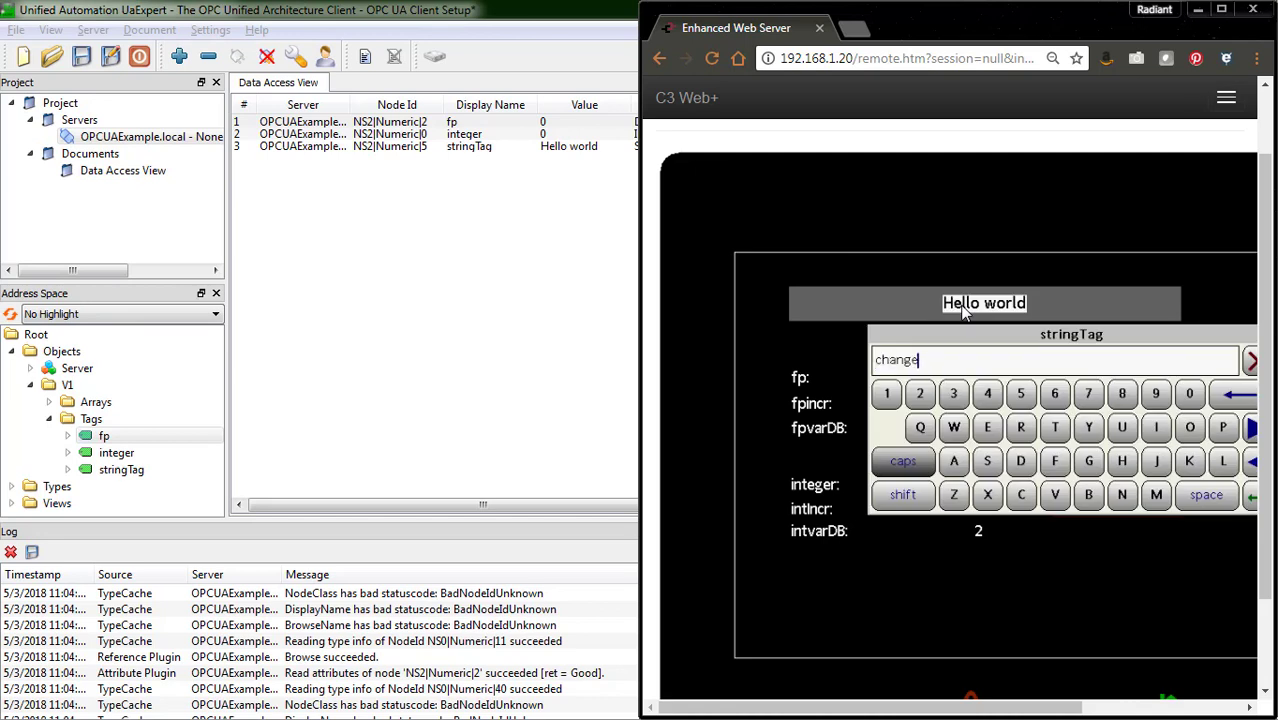
click(1250, 360)
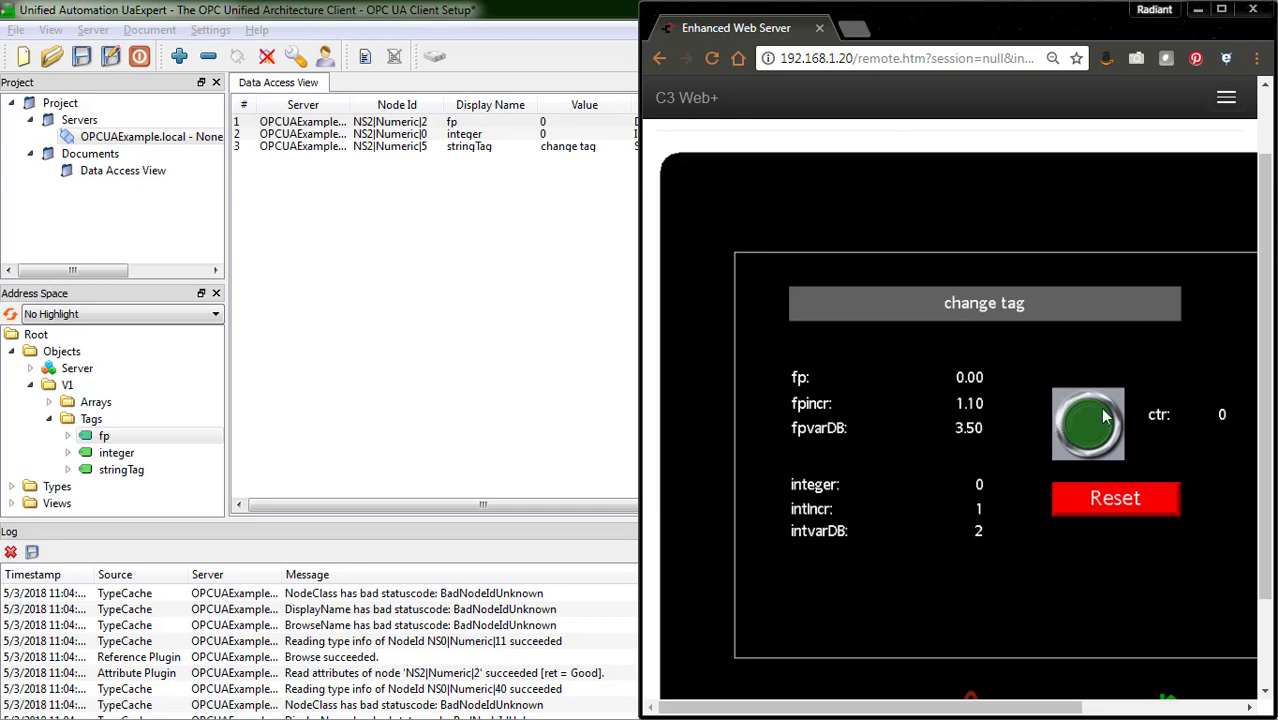
click(1088, 424)
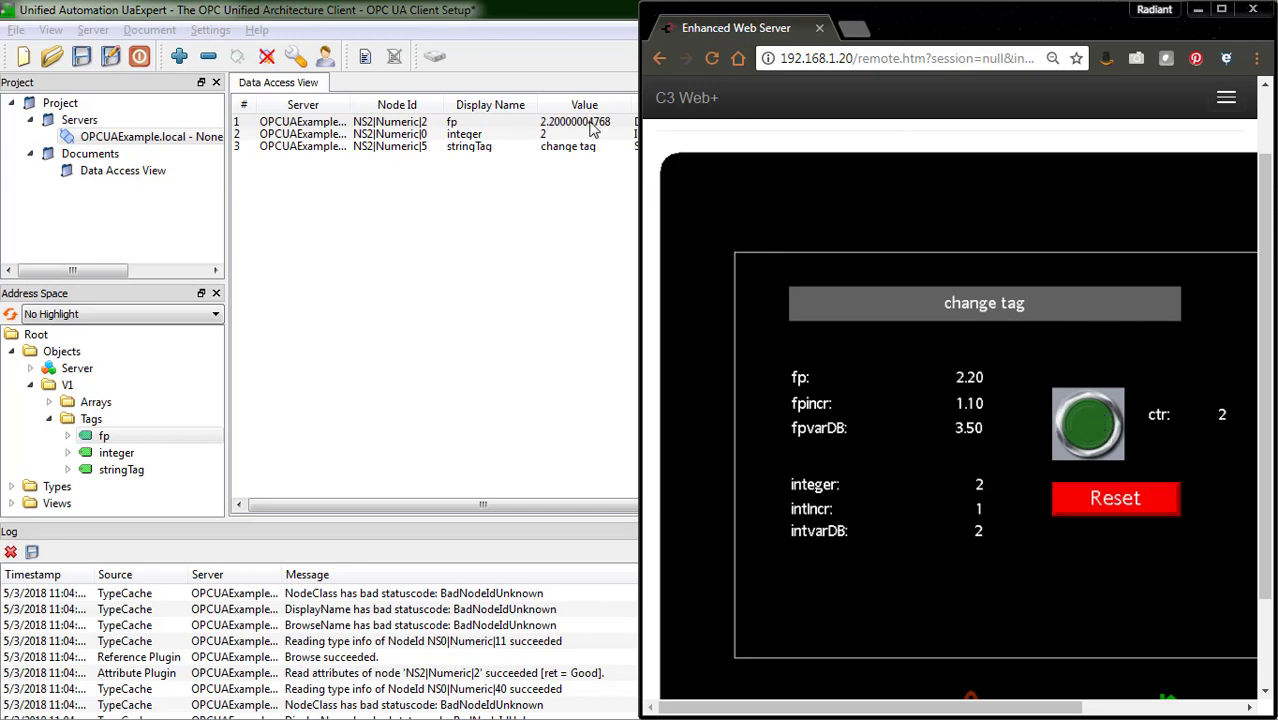
mouse_move(556, 136)
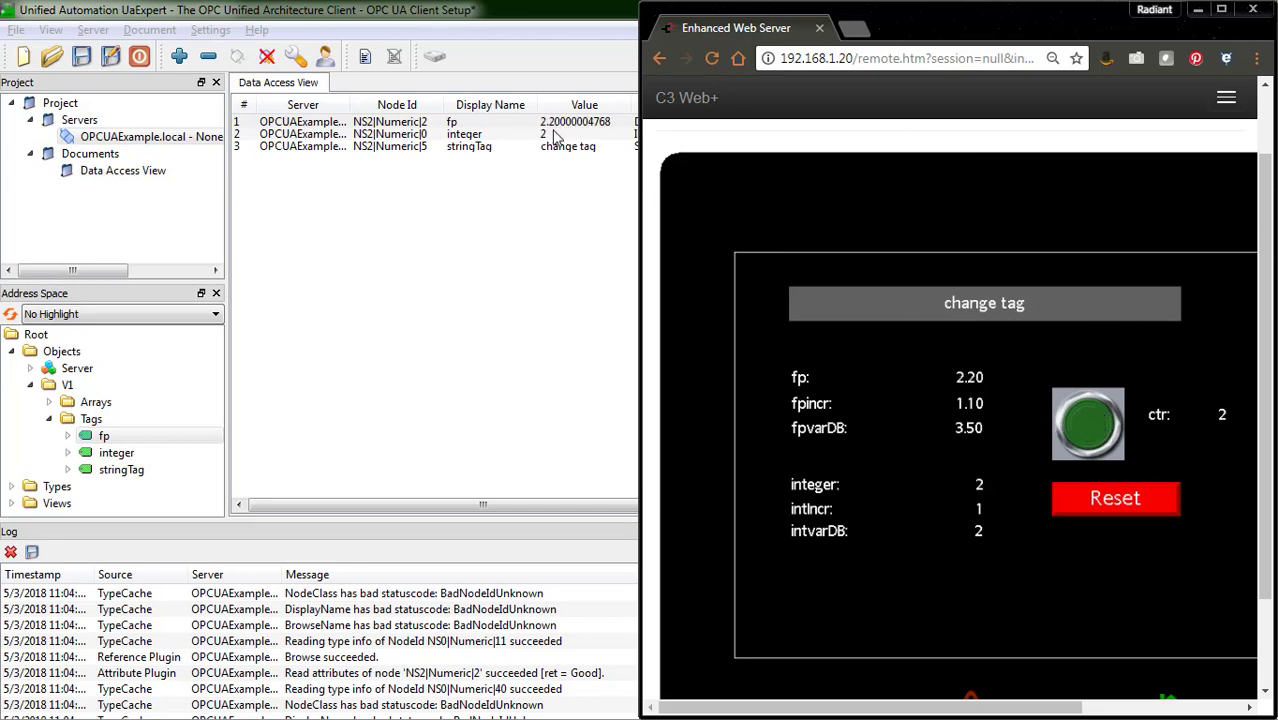